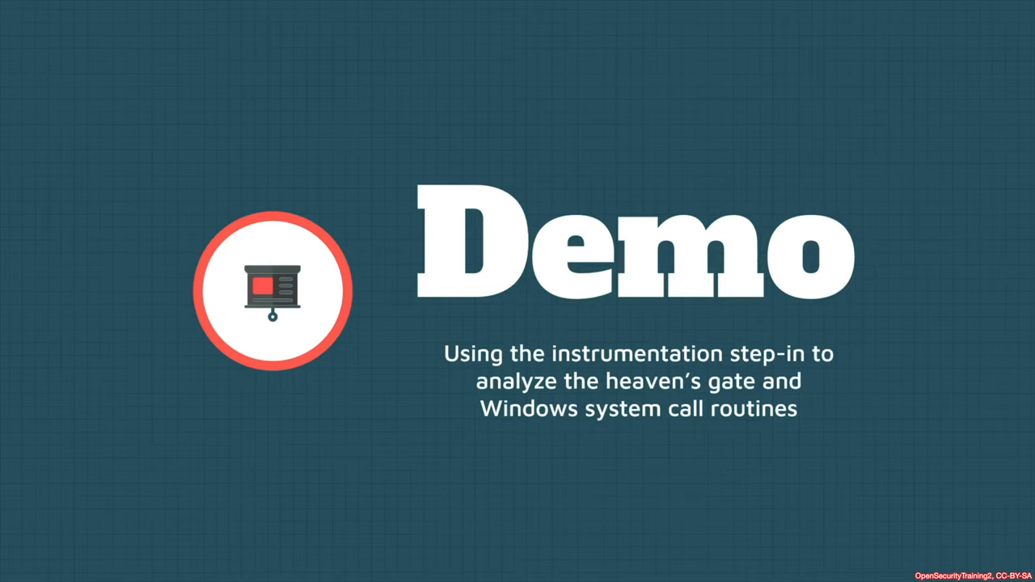
mouse_move(374, 349)
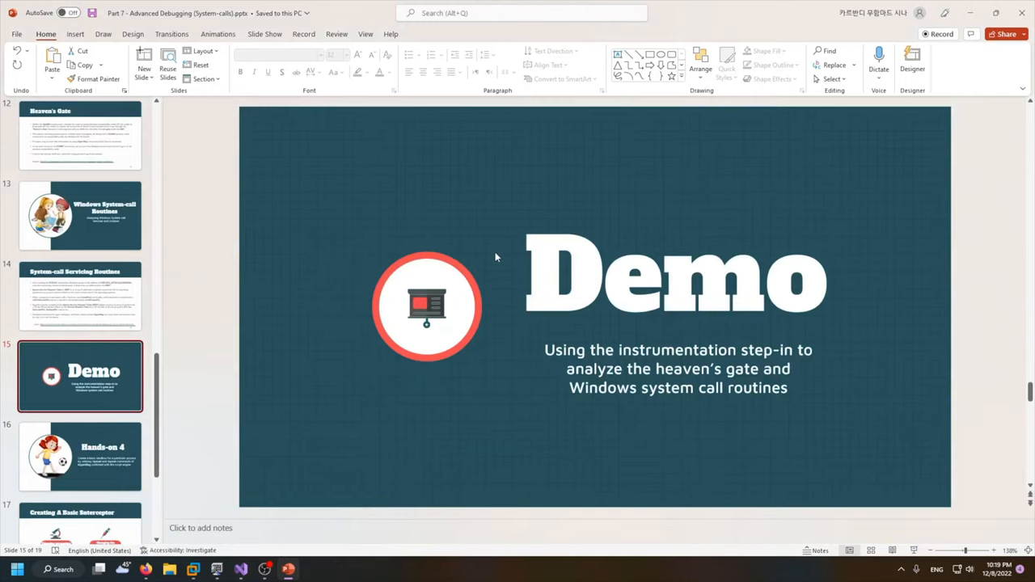
mouse_move(376, 269)
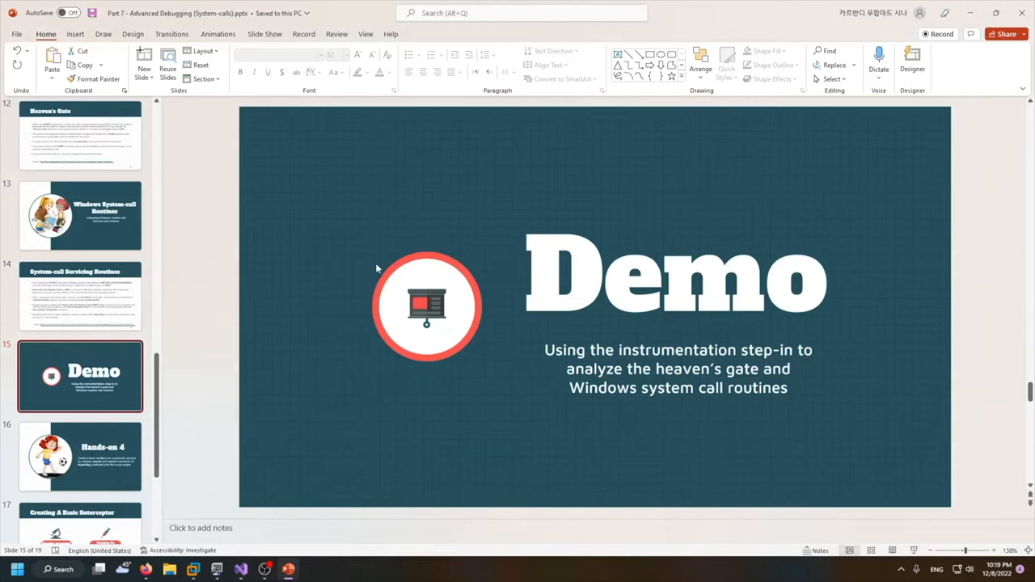
mouse_move(232, 322)
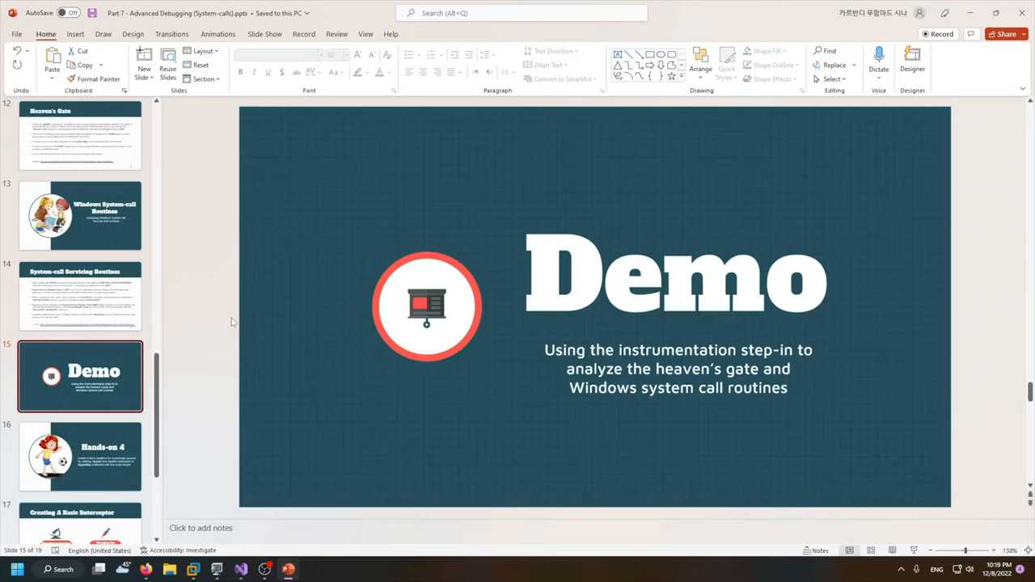
mouse_move(240, 528)
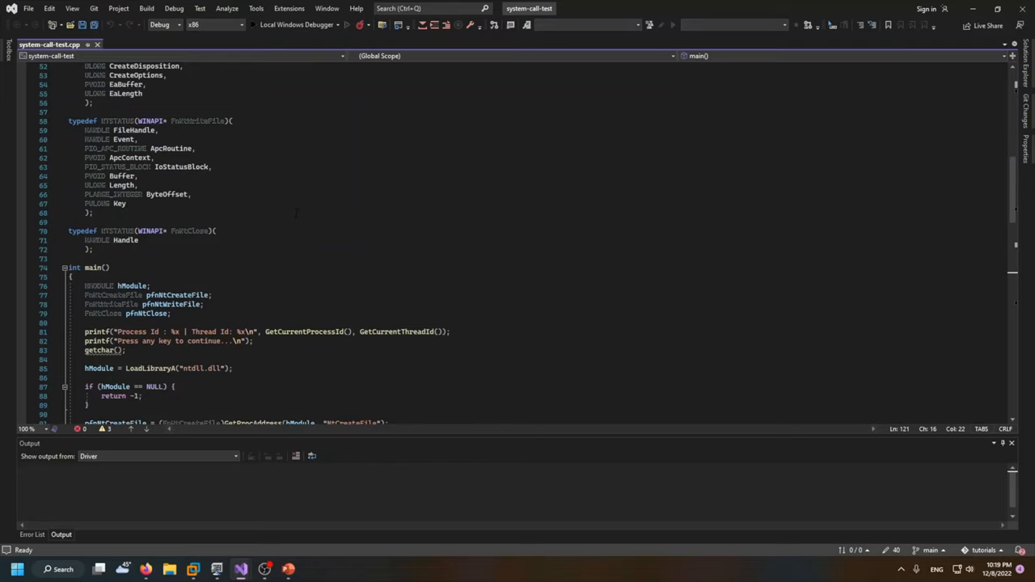
Review the system-call-test source and build the solution as Debug x86
scroll("down", 3)
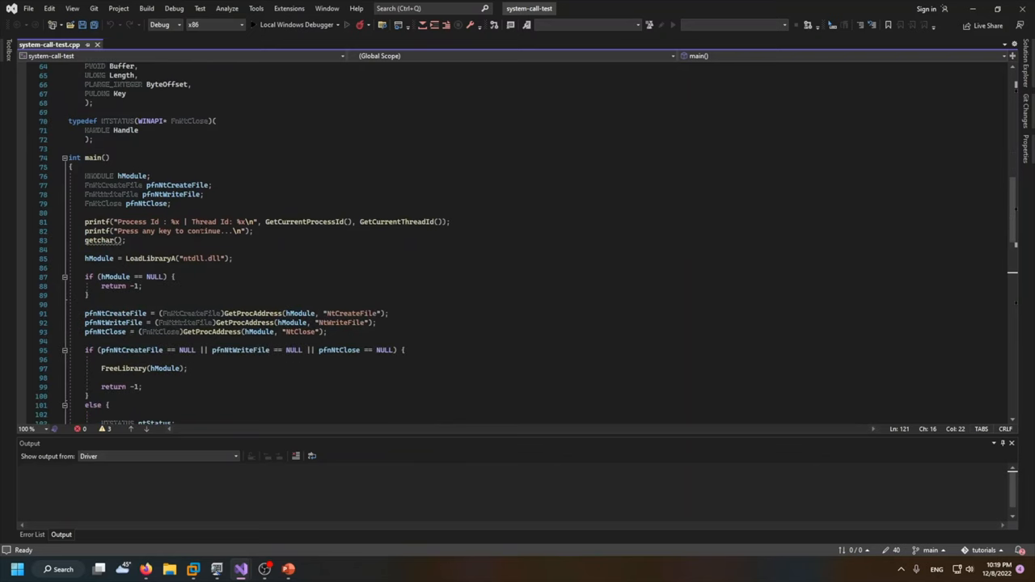
scroll("down", 3)
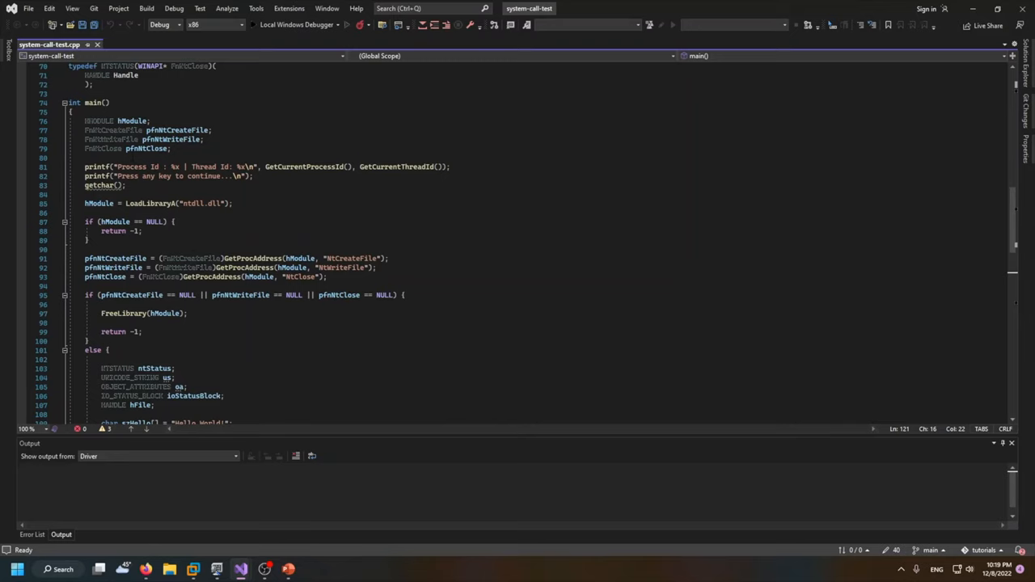
mouse_move(124, 176)
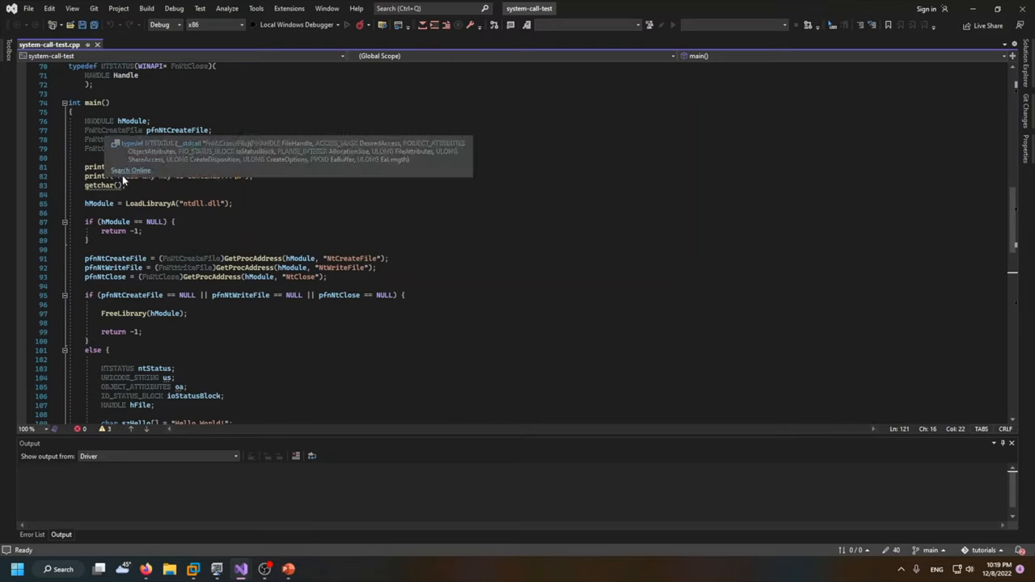
double_click(149, 203)
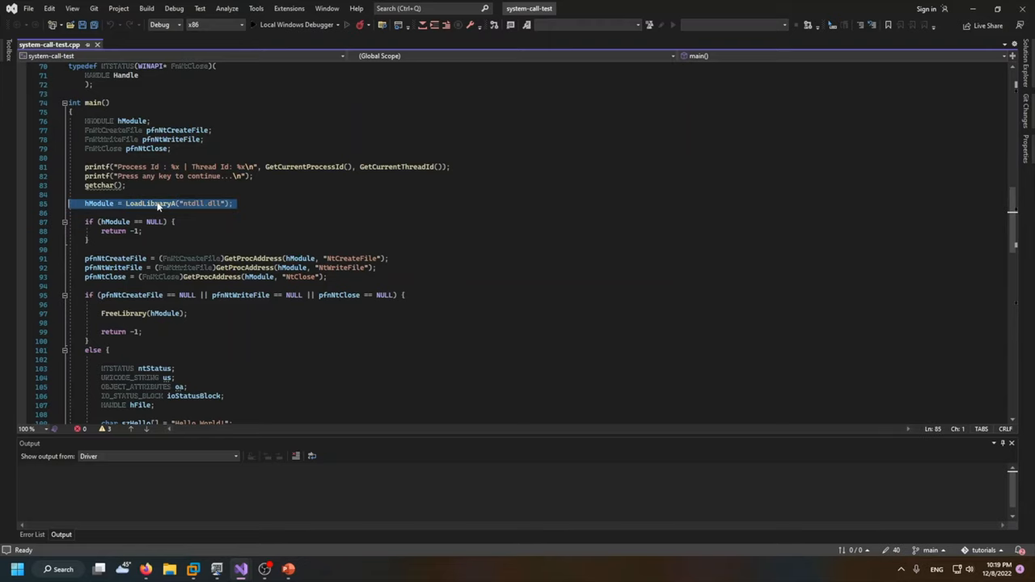
mouse_move(186, 203)
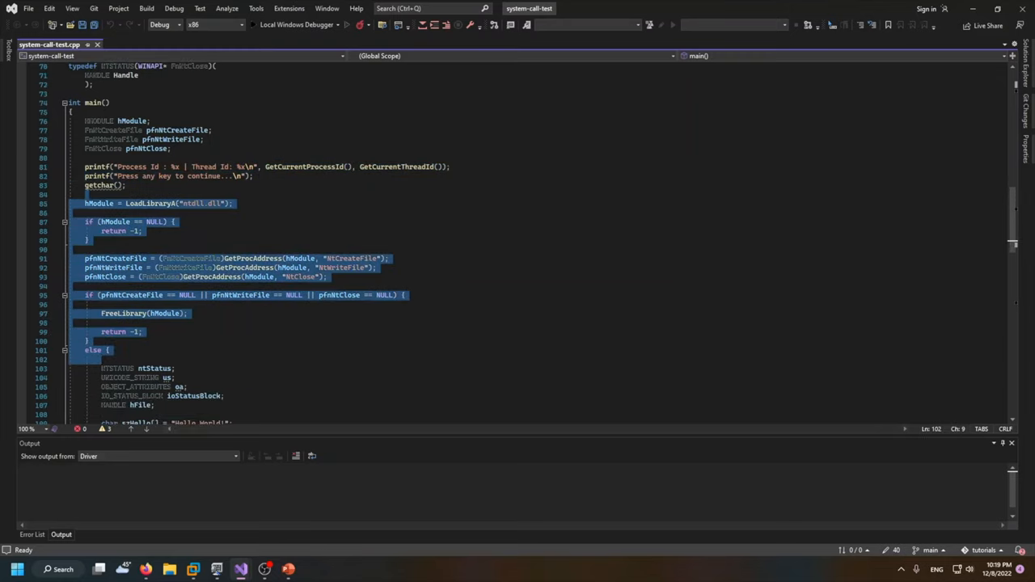
mouse_move(129, 203)
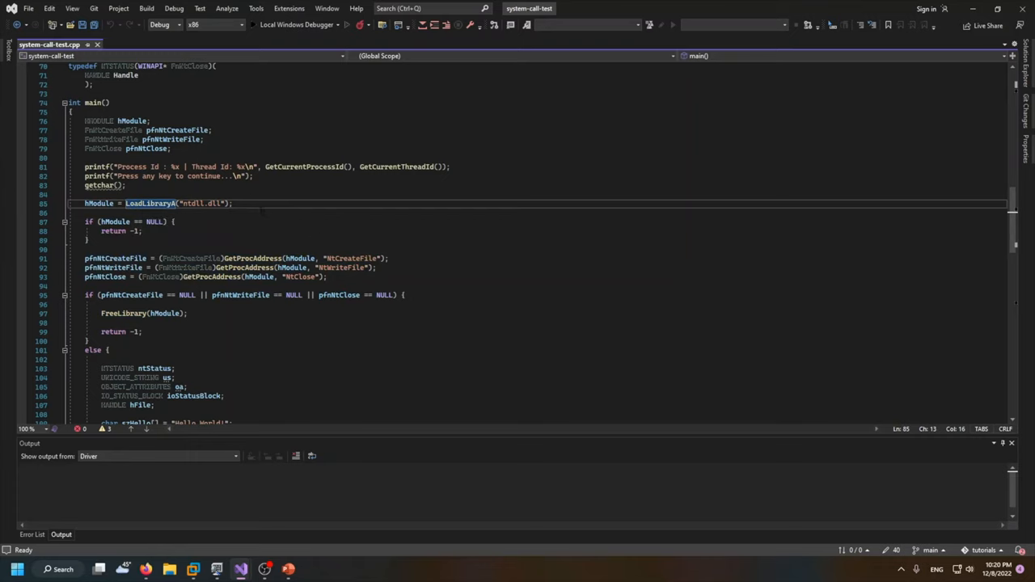
scroll("down", 3)
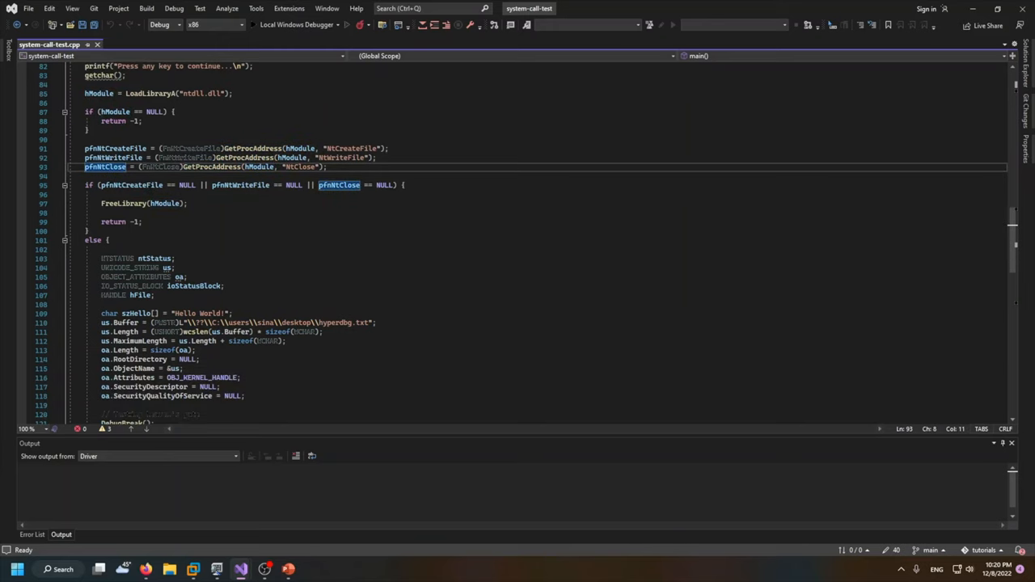
scroll("up", 3)
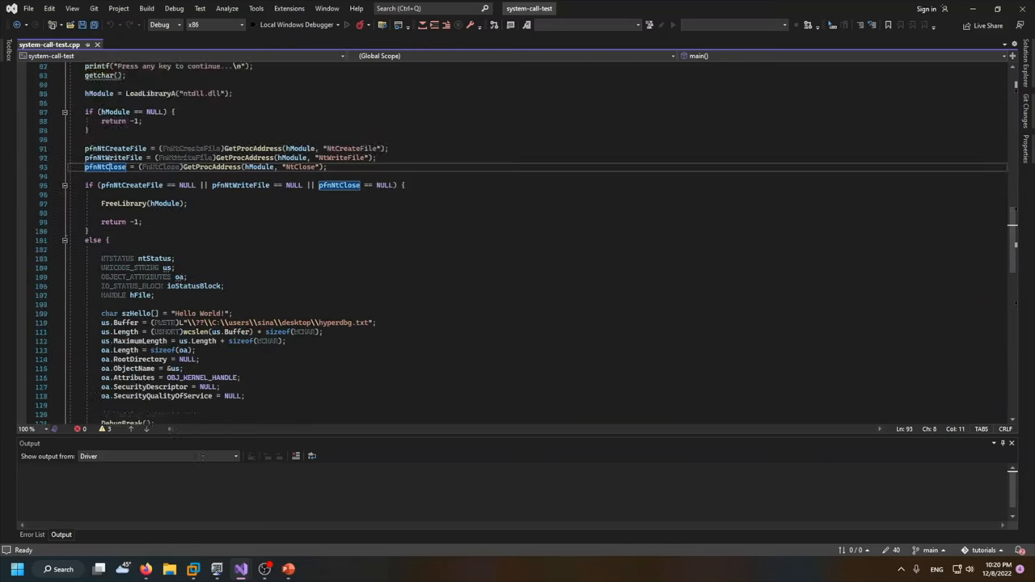
scroll("down", 3)
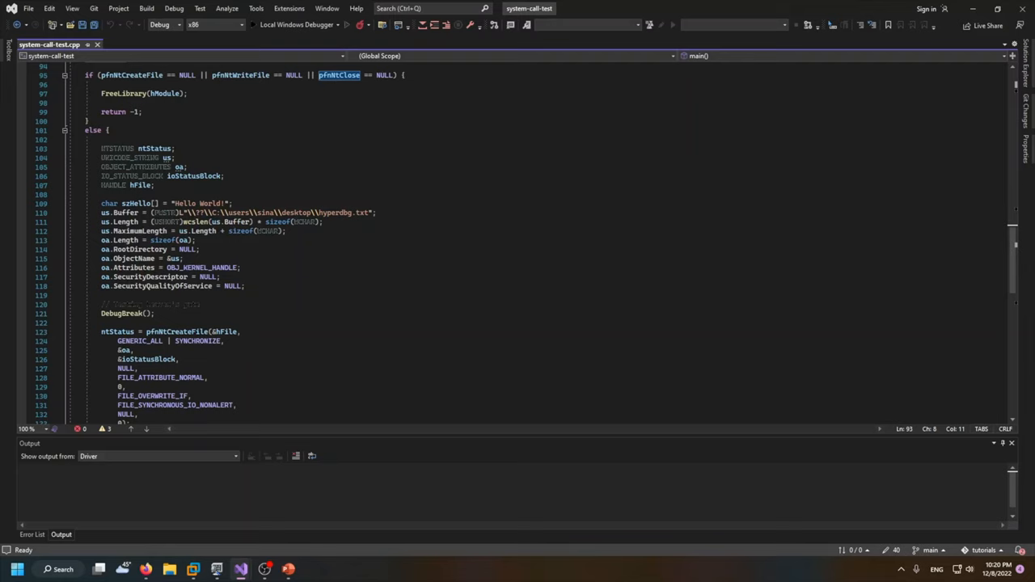
left_click_drag(101, 203, 323, 222)
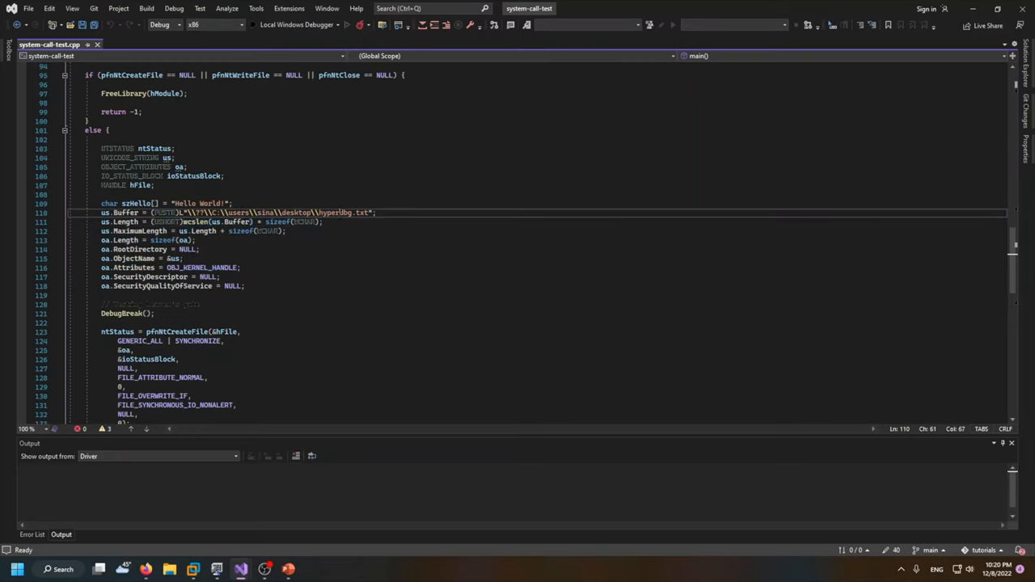
double_click(266, 212)
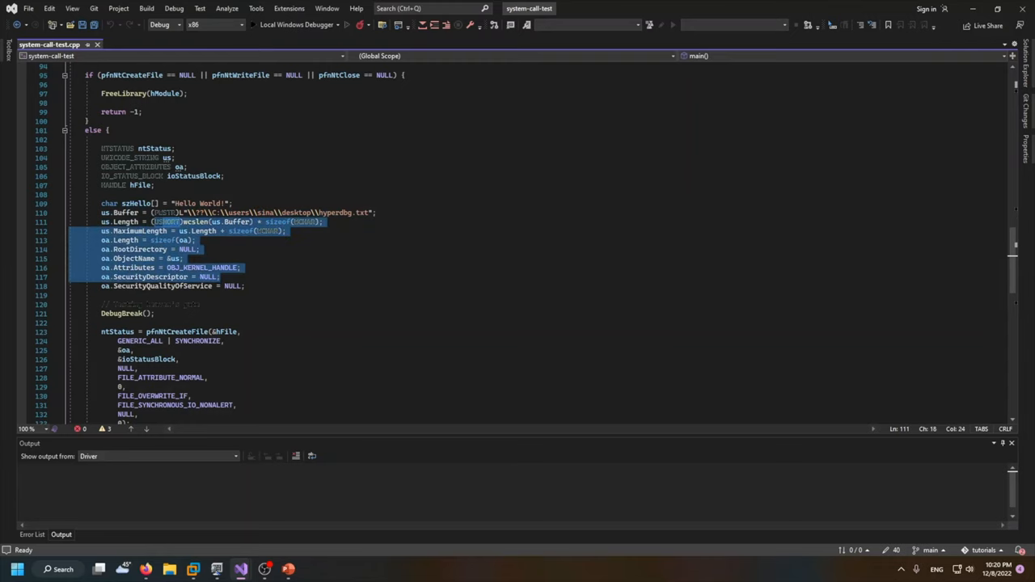
scroll("down", 3)
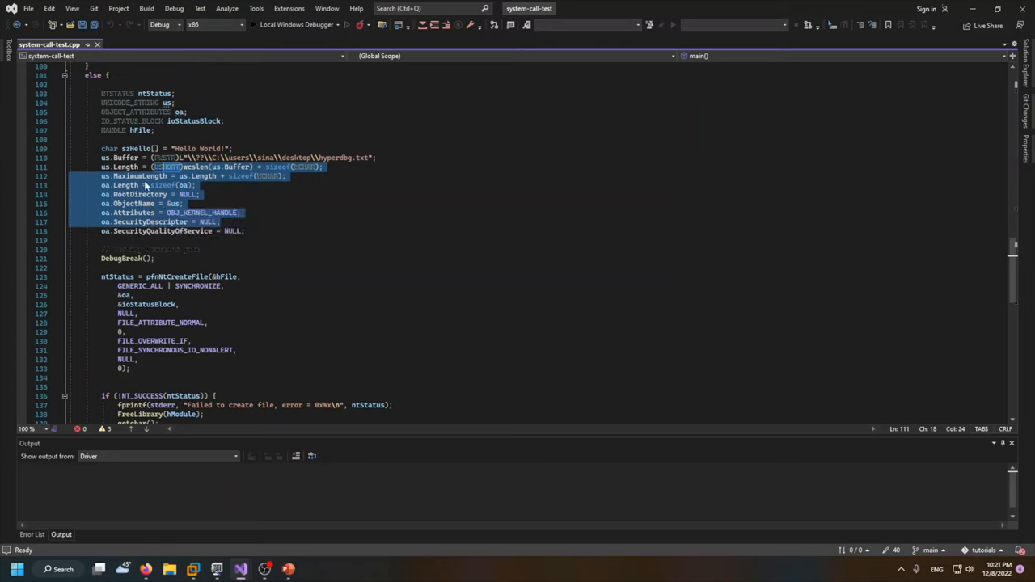
scroll("down", 3)
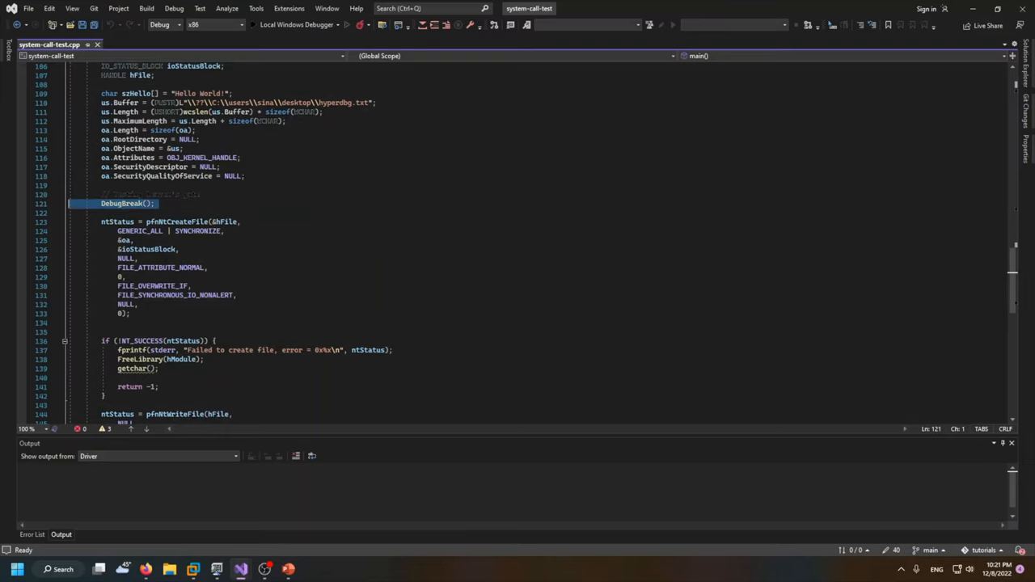
mouse_move(121, 203)
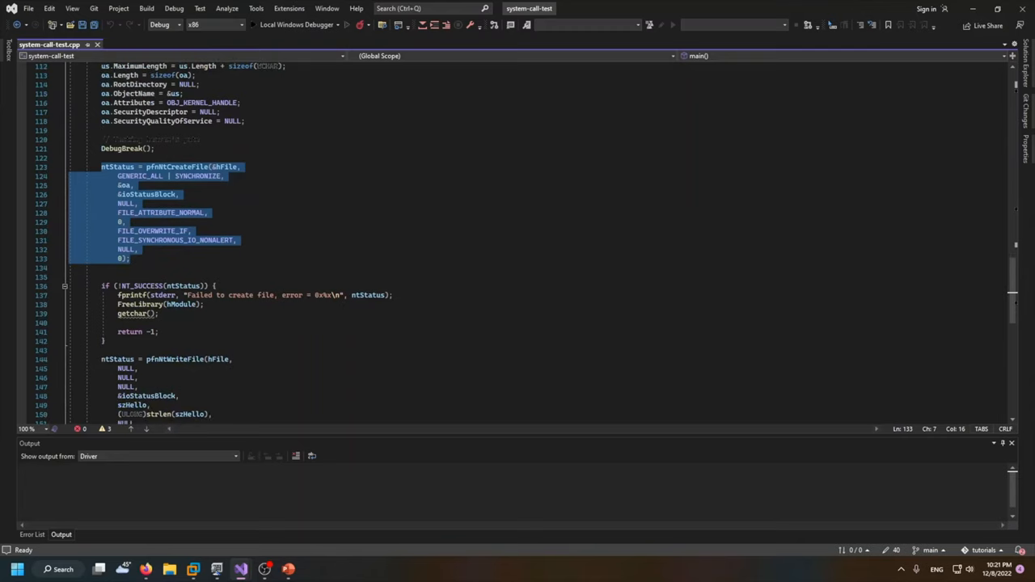
scroll("down", 3)
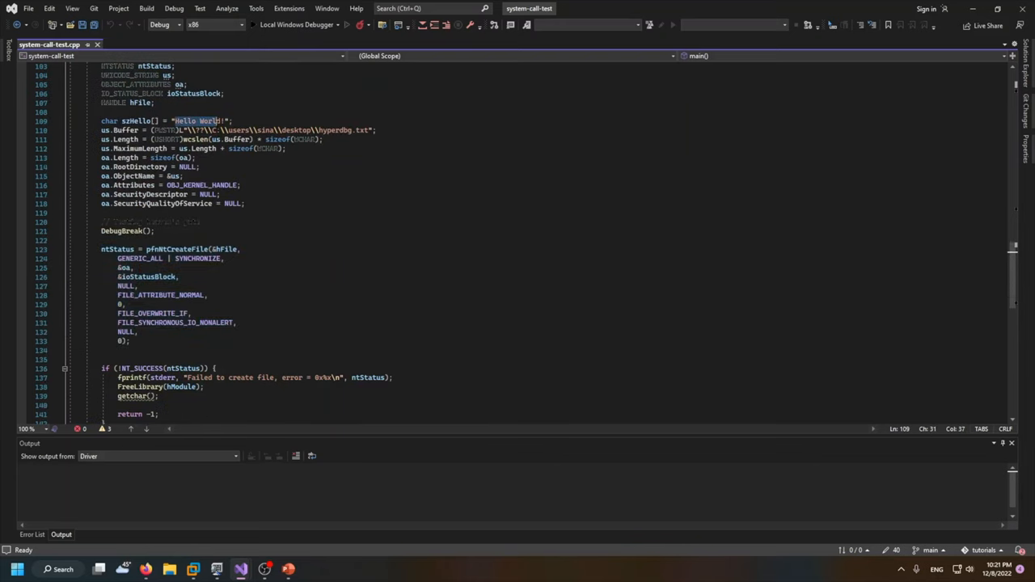
scroll("down", 3)
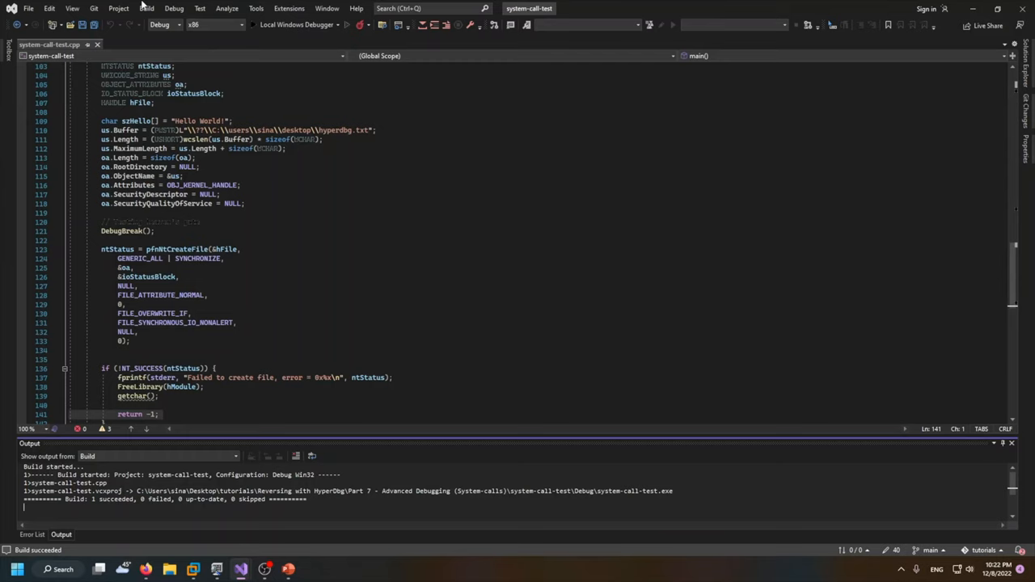
mouse_move(242, 14)
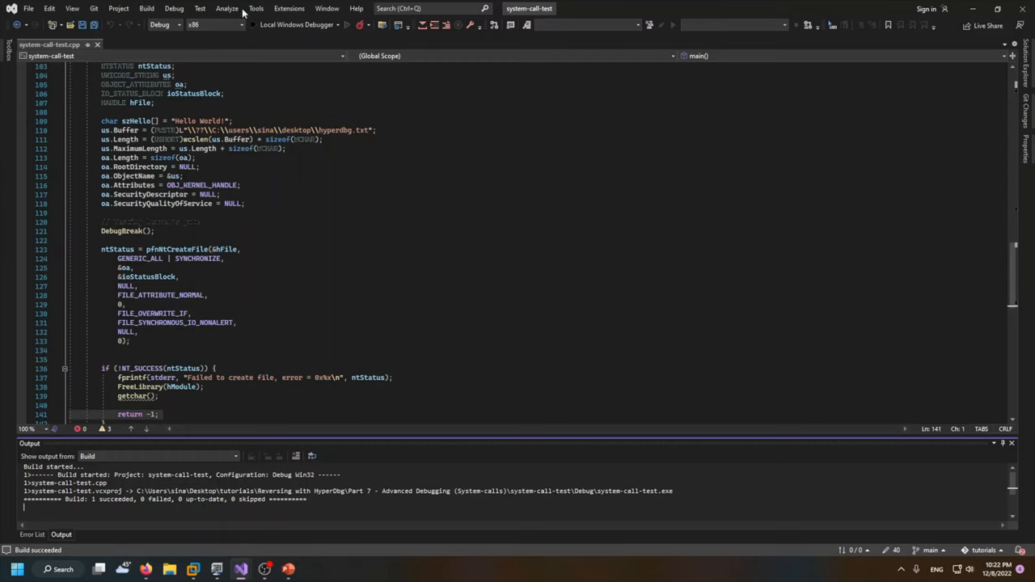
mouse_move(239, 64)
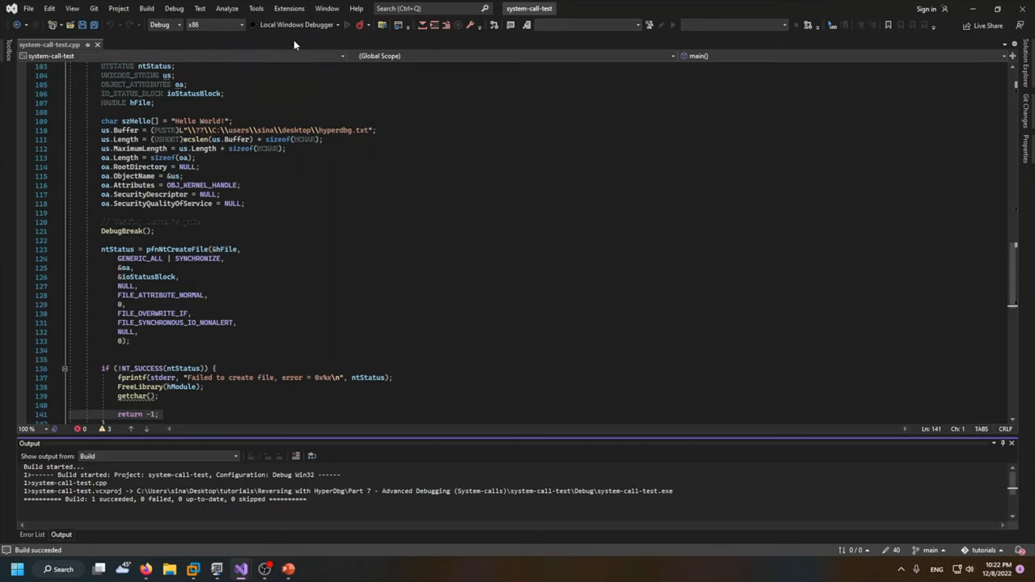
mouse_move(154, 528)
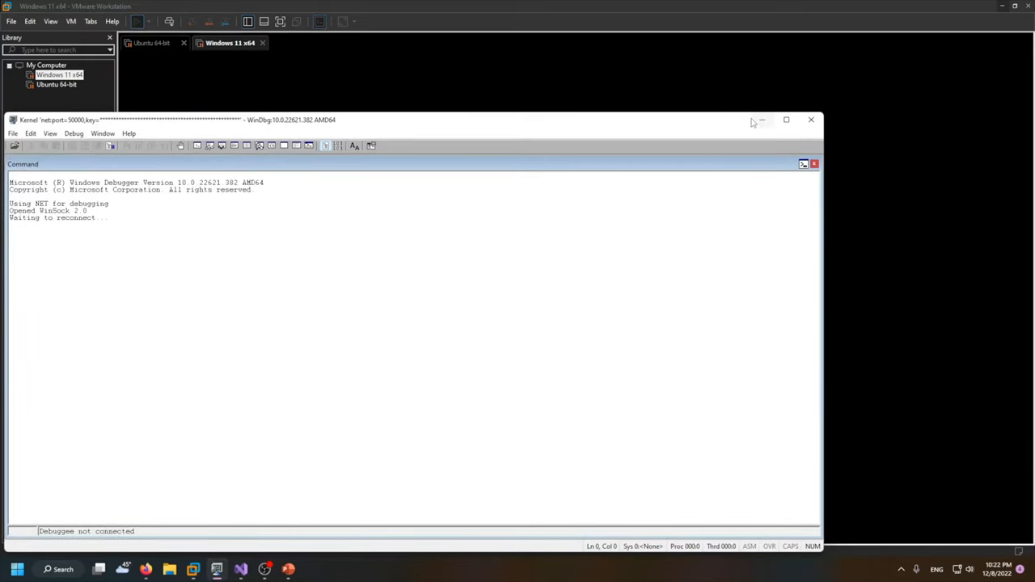
mouse_move(760, 119)
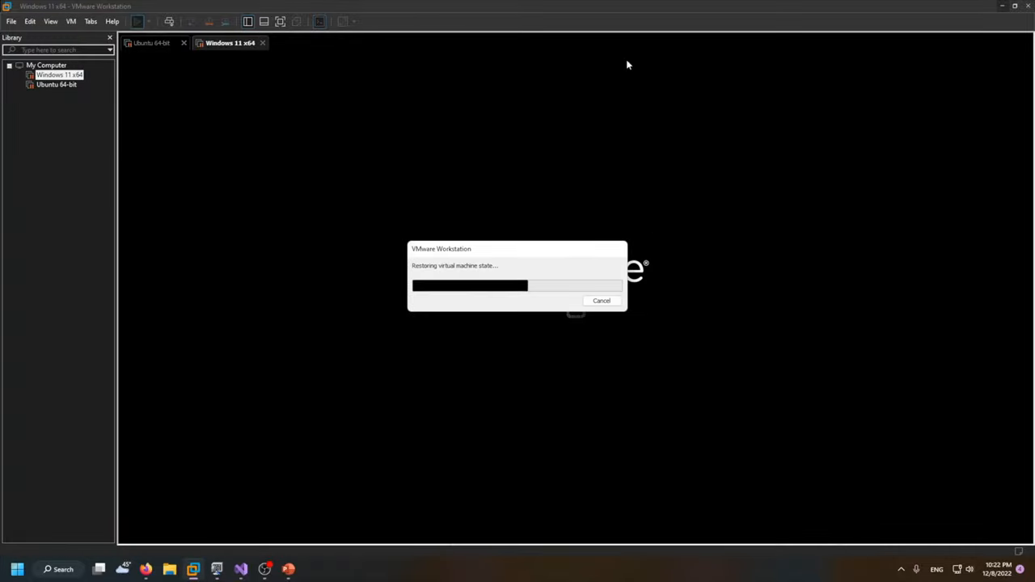
mouse_move(567, 340)
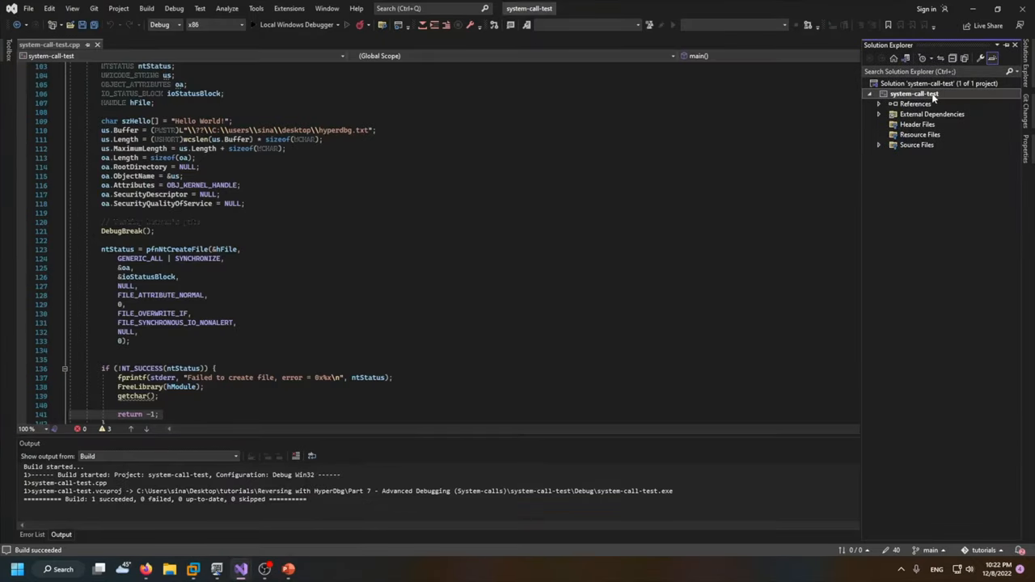
Open the project's Debug folder in File Explorer and copy system-call-test.exe
right_click(914, 93)
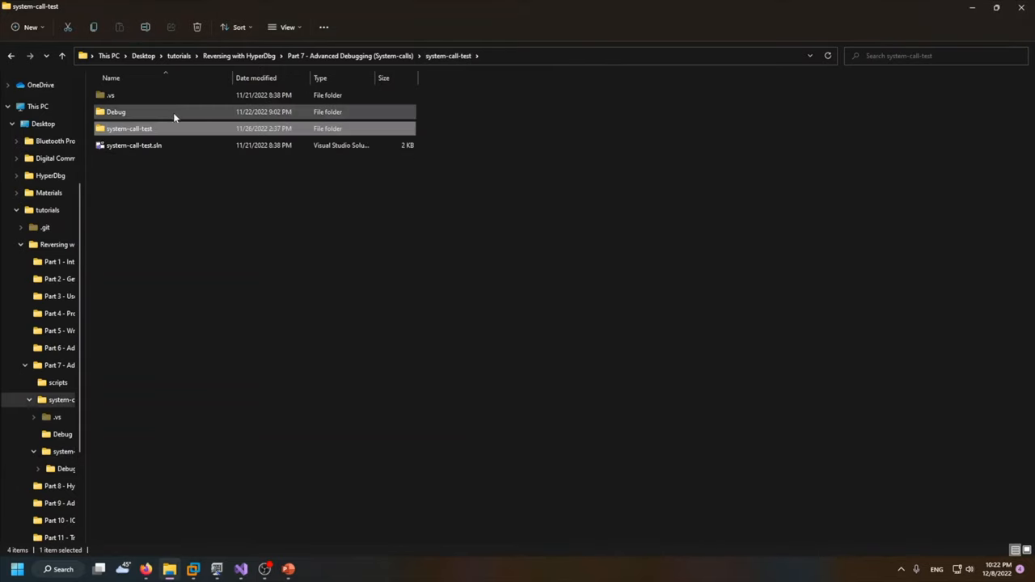
double_click(116, 112)
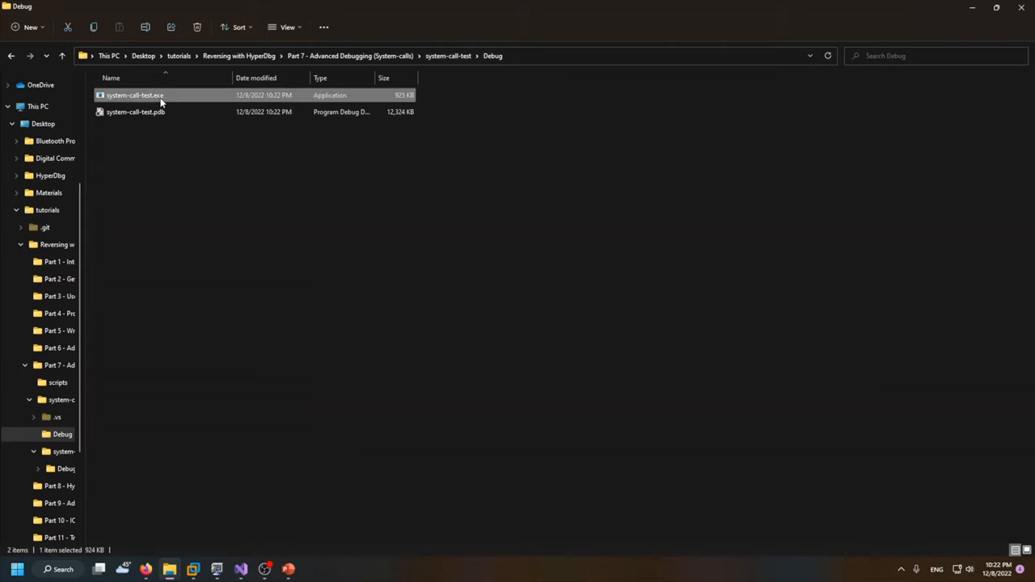
right_click(135, 94)
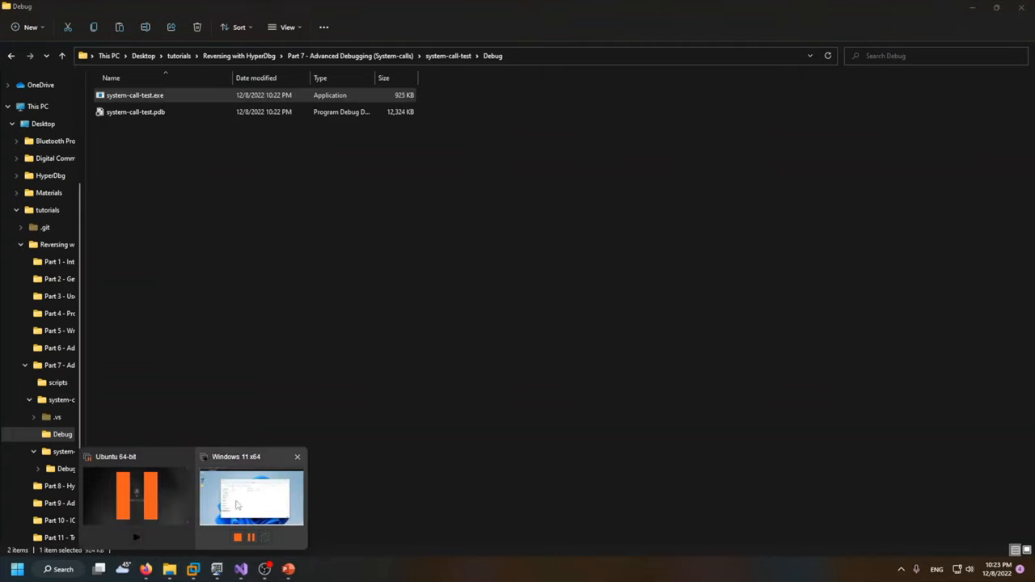
Paste system-call-test.exe onto the guest desktop and start the host HyperDbg debugger
left_click(252, 498)
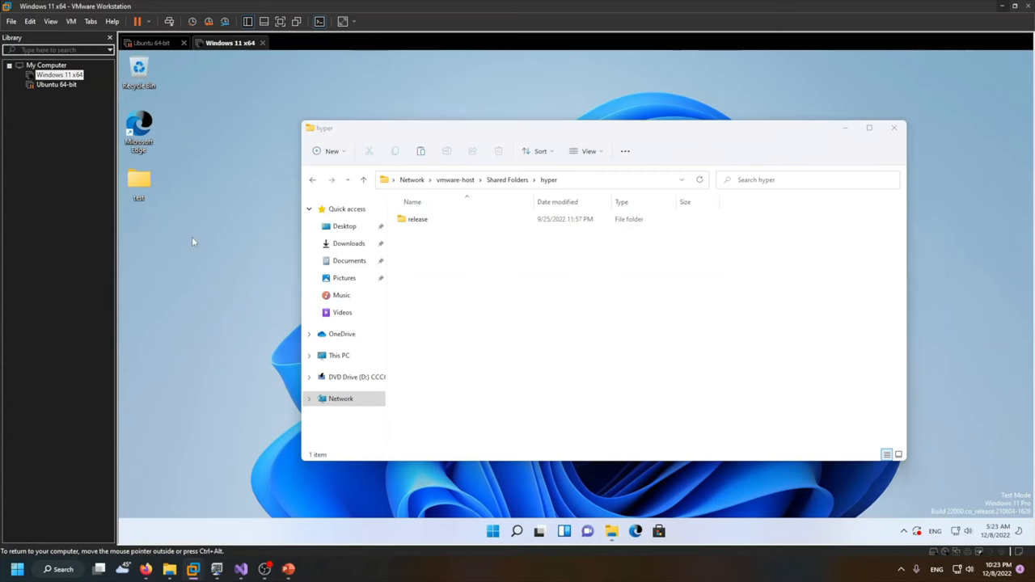
right_click(193, 241)
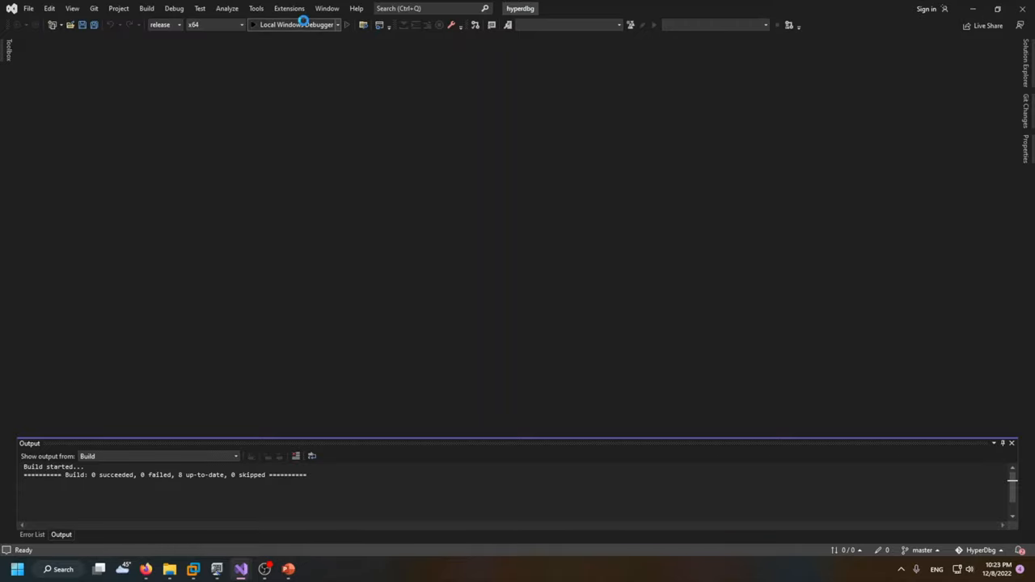
left_click(296, 24)
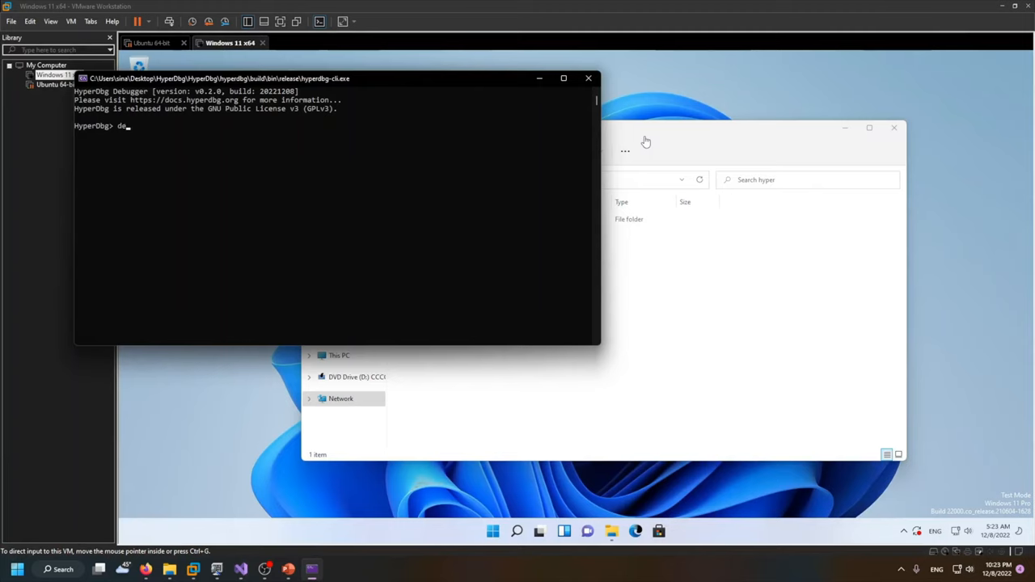
type("b")
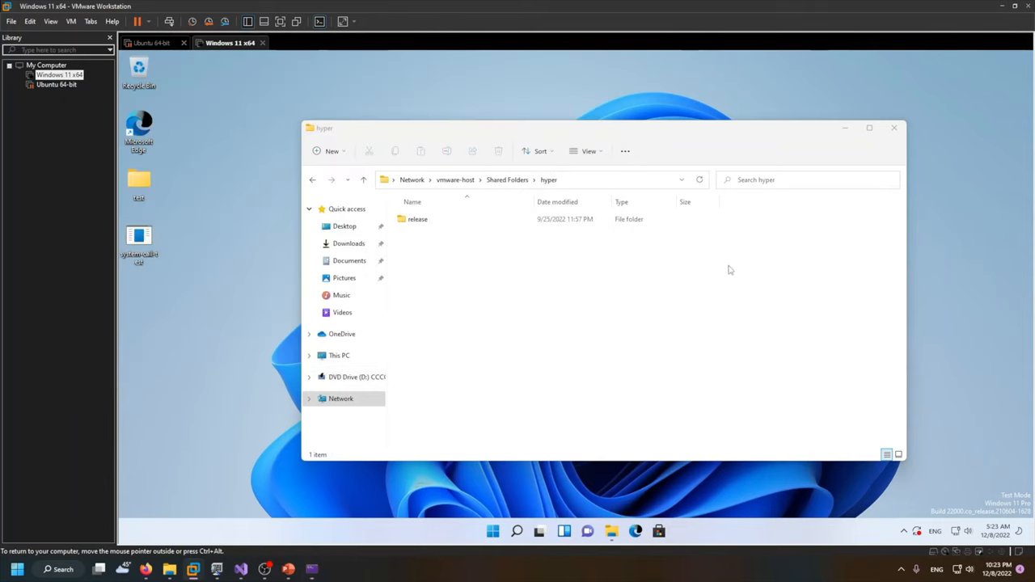
Run guest hyperdbg-cli as administrator, prepare serial debugging, and continue with 'g'
double_click(418, 220)
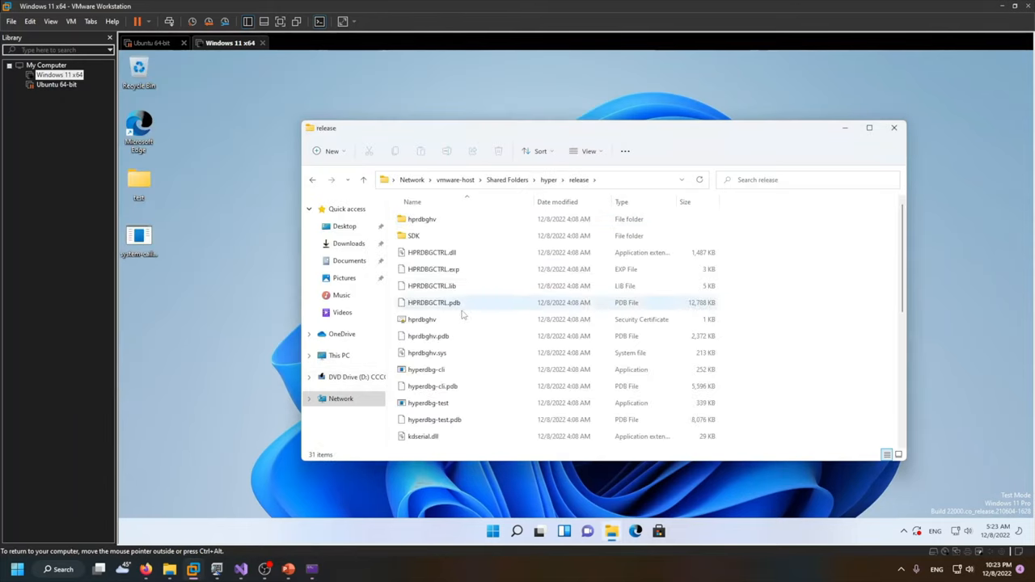
right_click(426, 370)
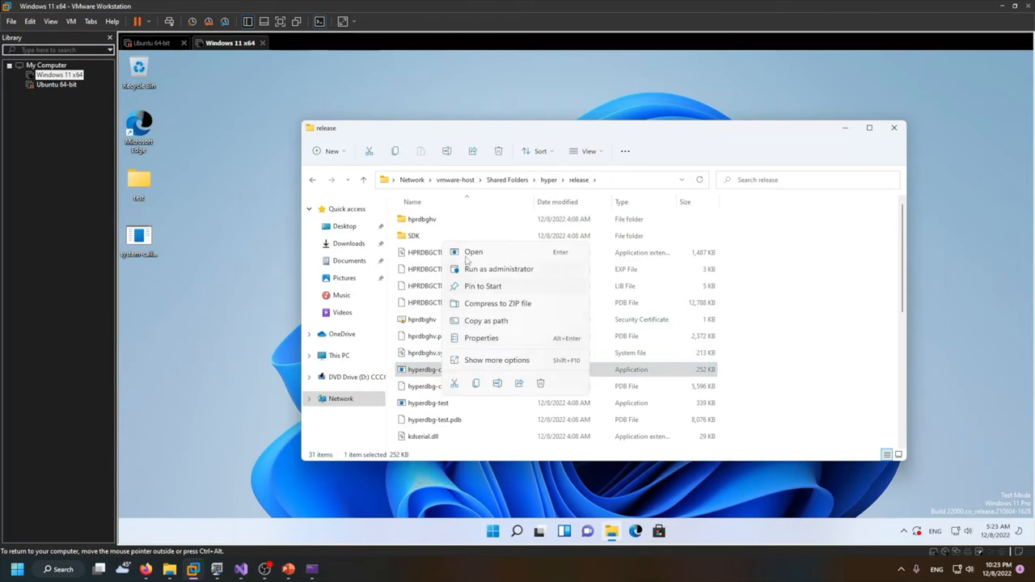
left_click(474, 251)
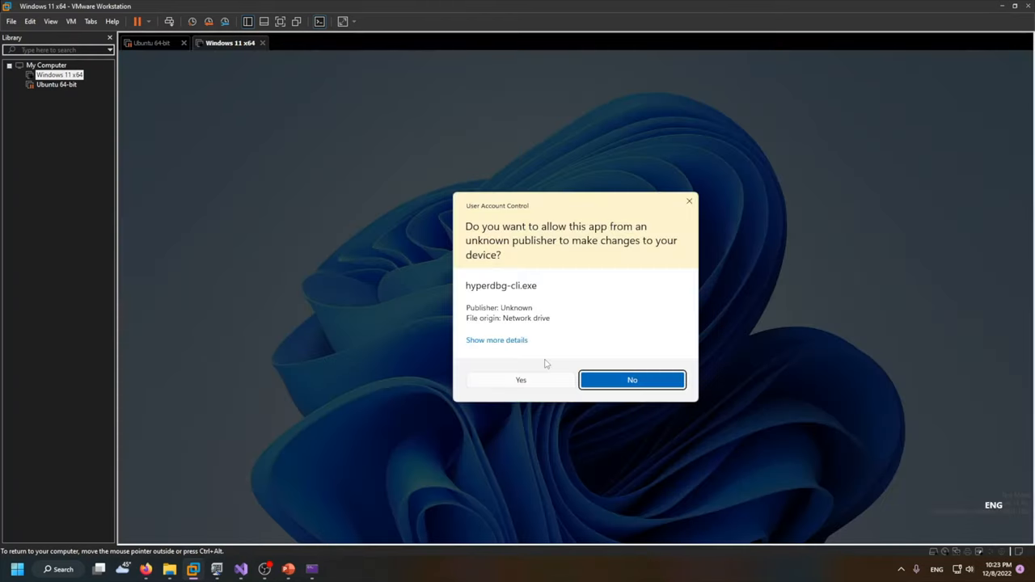
left_click(521, 380)
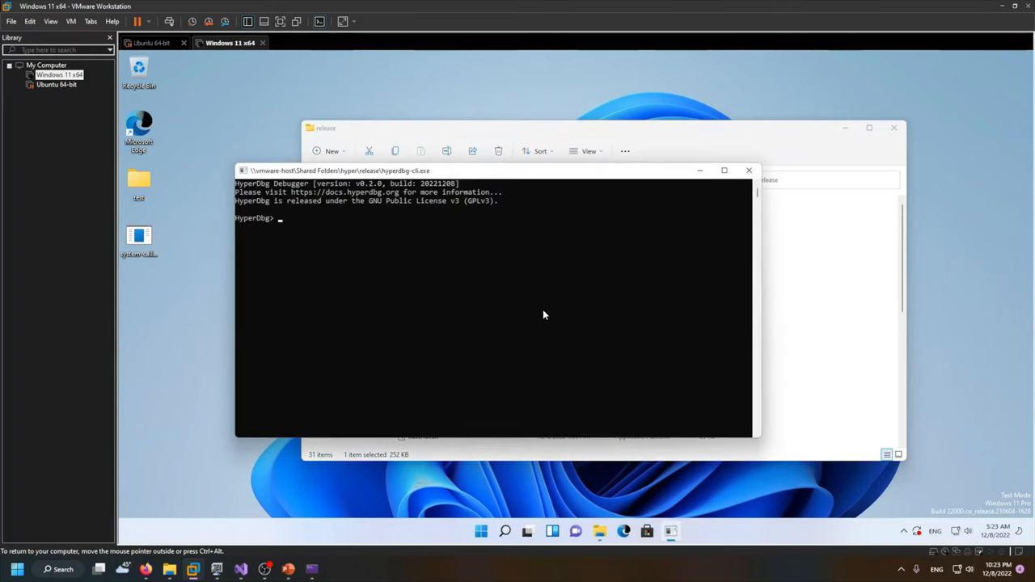
type("debug prepare serial 1152")
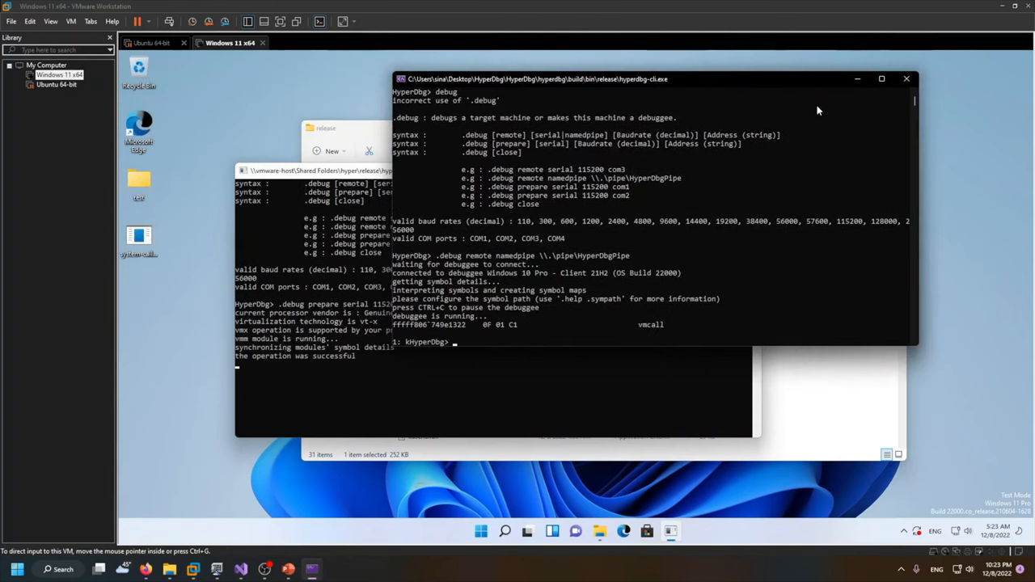
type("g")
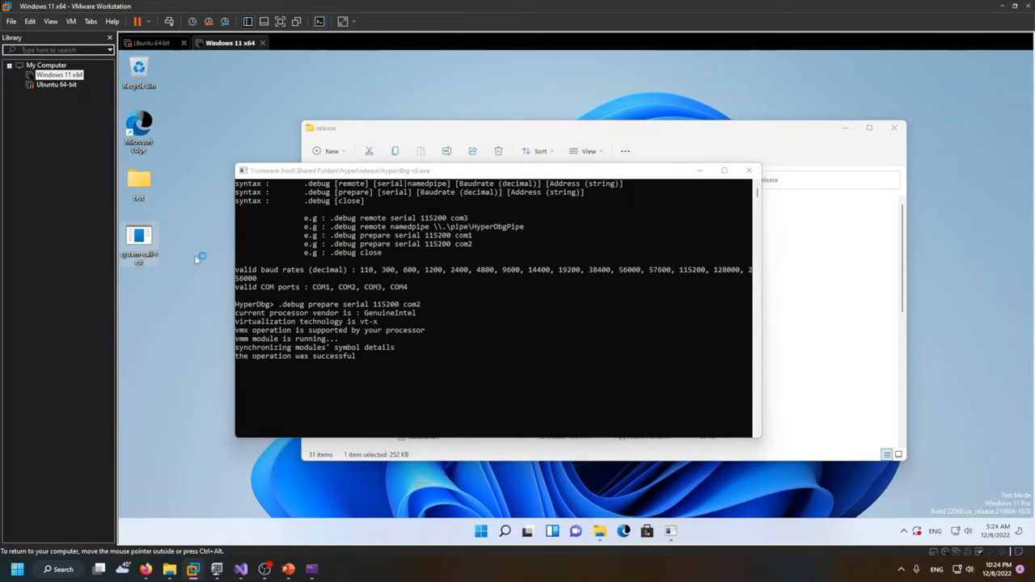
Run system-call-test.exe in the guest so HyperDbg breaks at its int3
left_click(493, 171)
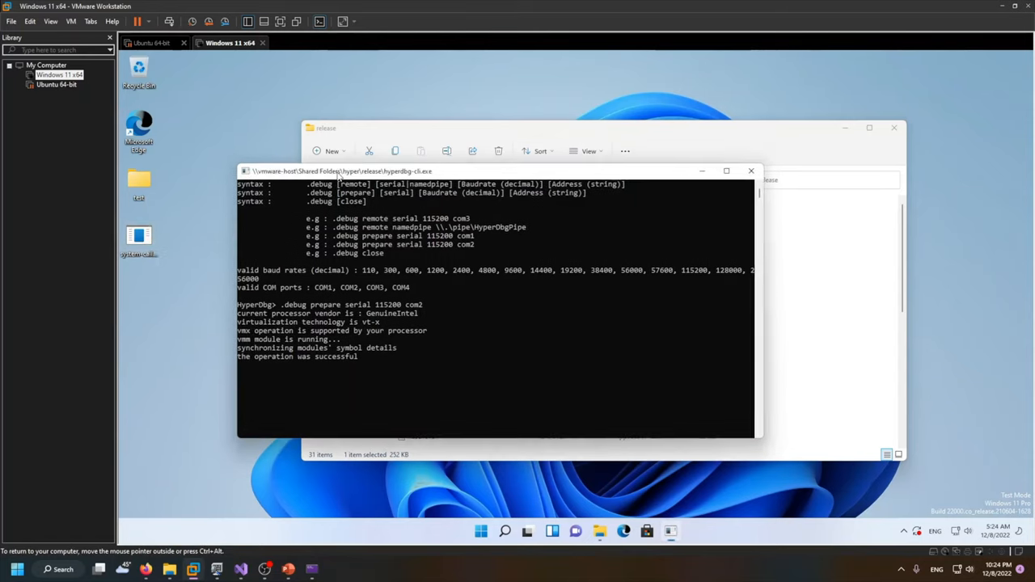
left_click(751, 171)
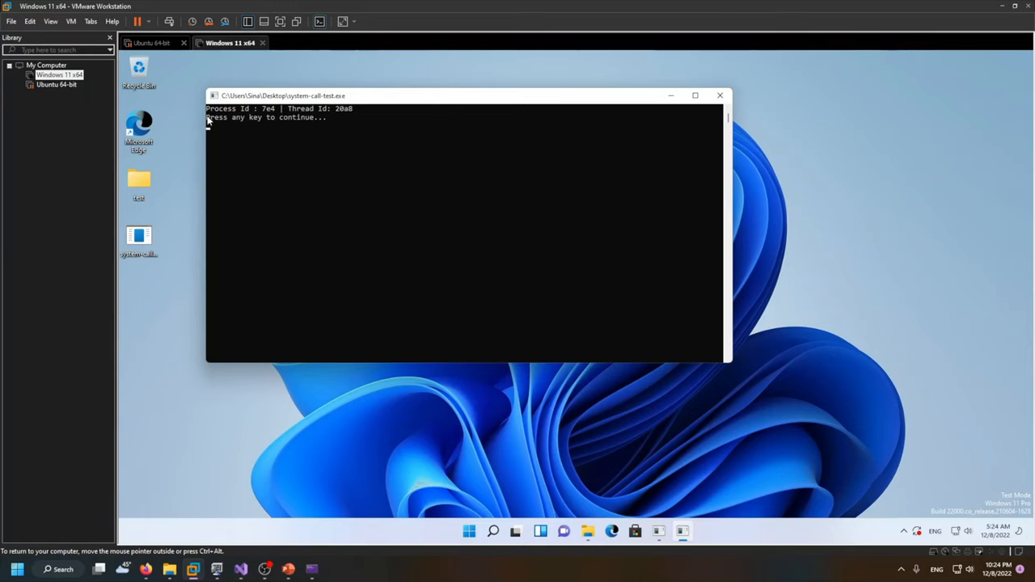
mouse_move(416, 161)
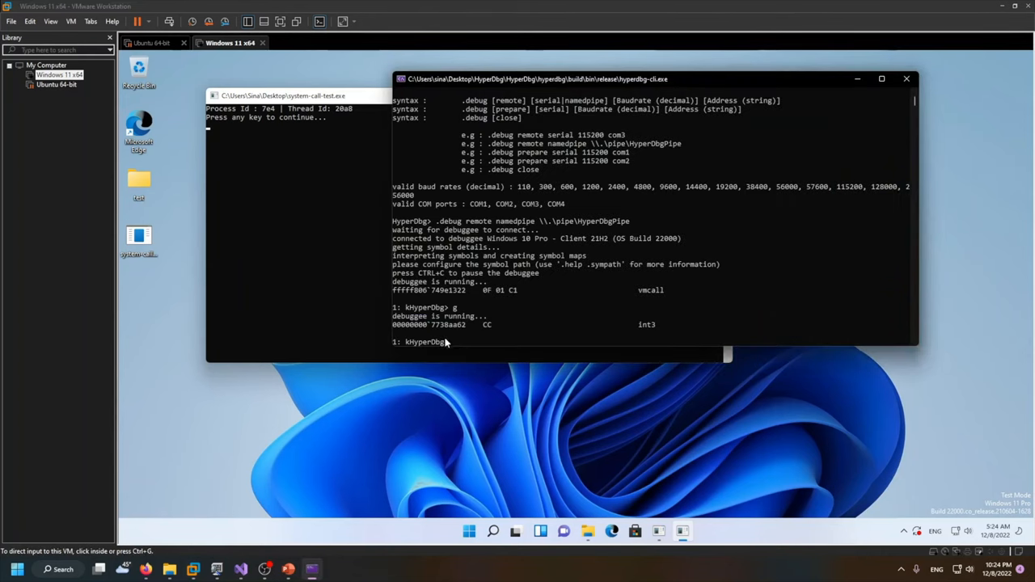
Highlight the CC breakpoint opcode and run 'i 100' to trace 100 instructions
left_click_drag(538, 79, 485, 66)
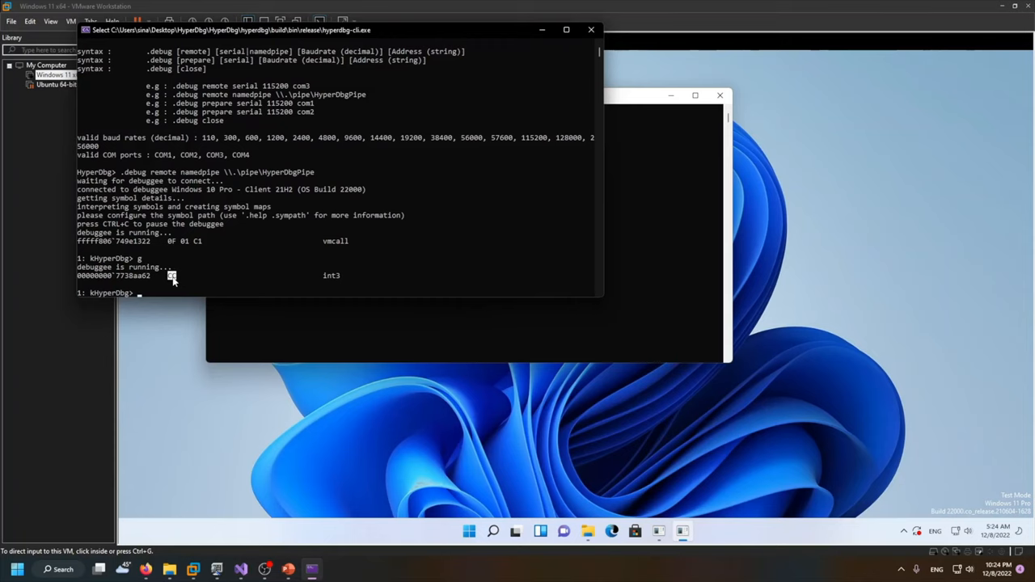
mouse_move(319, 293)
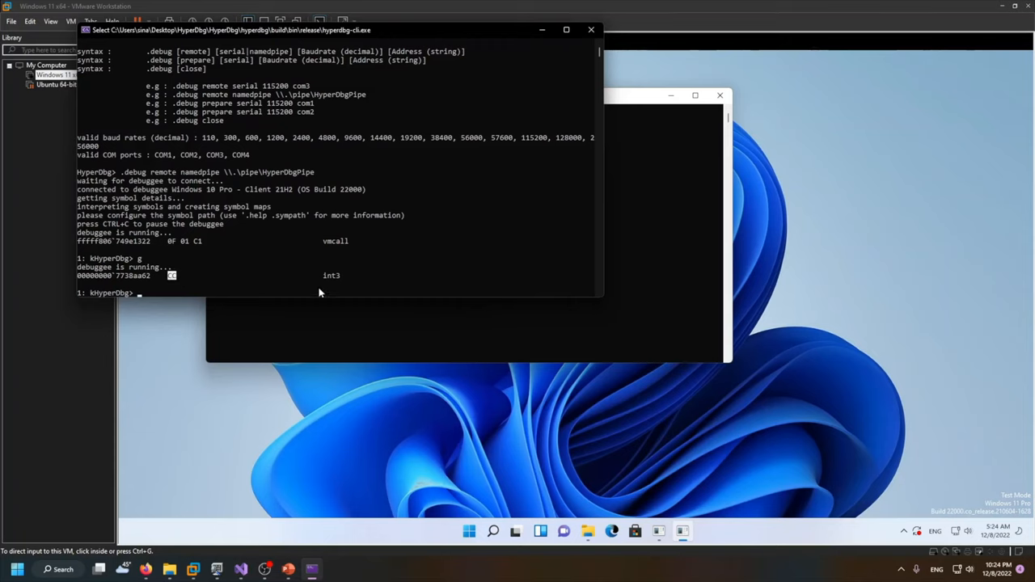
type("i")
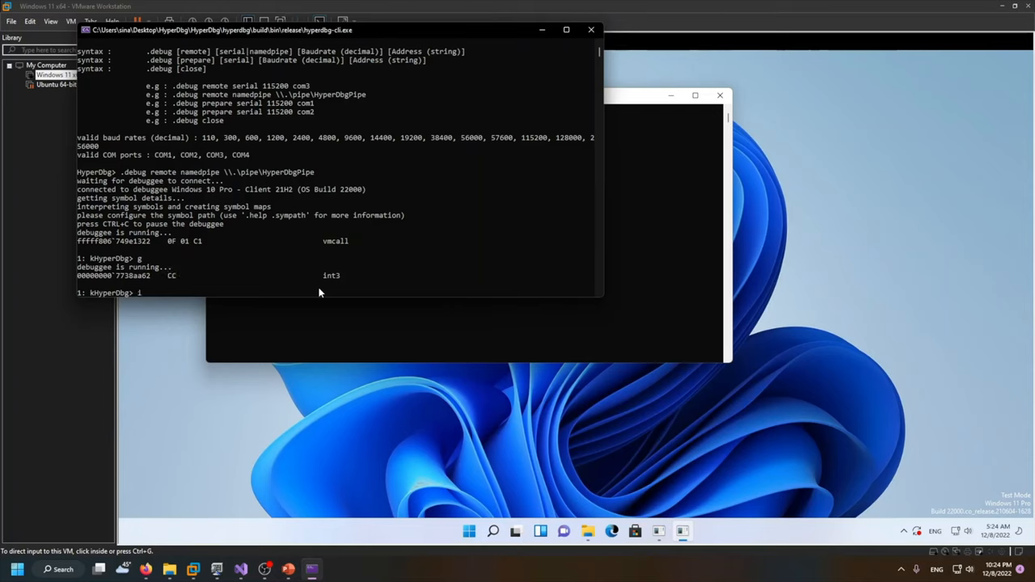
type("100")
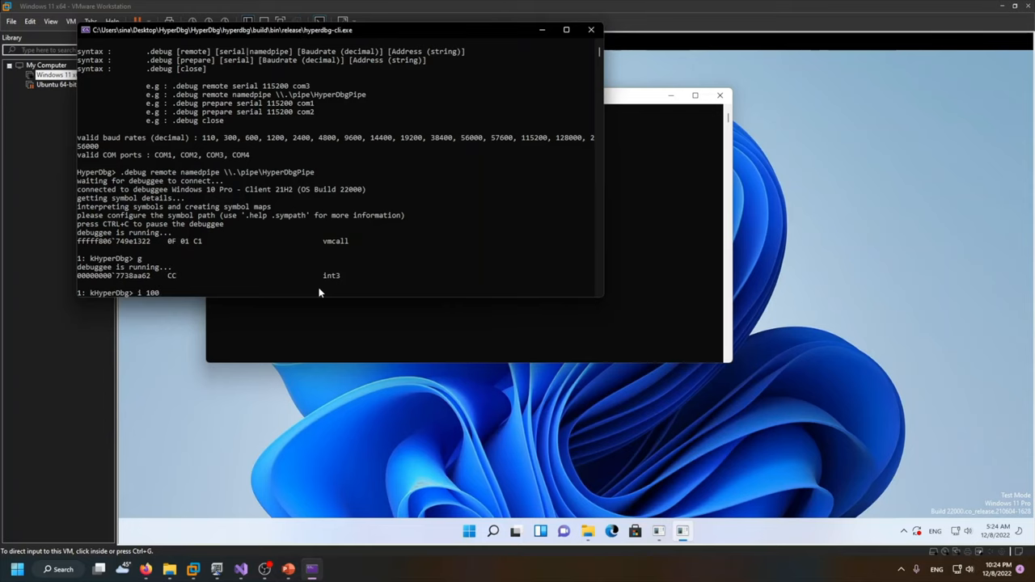
key("backspace")
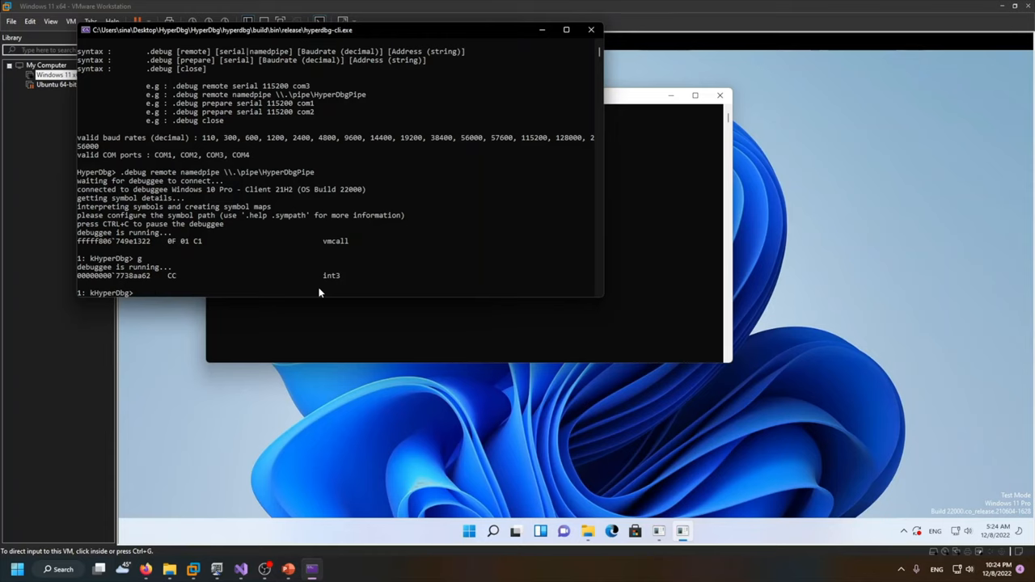
type("i")
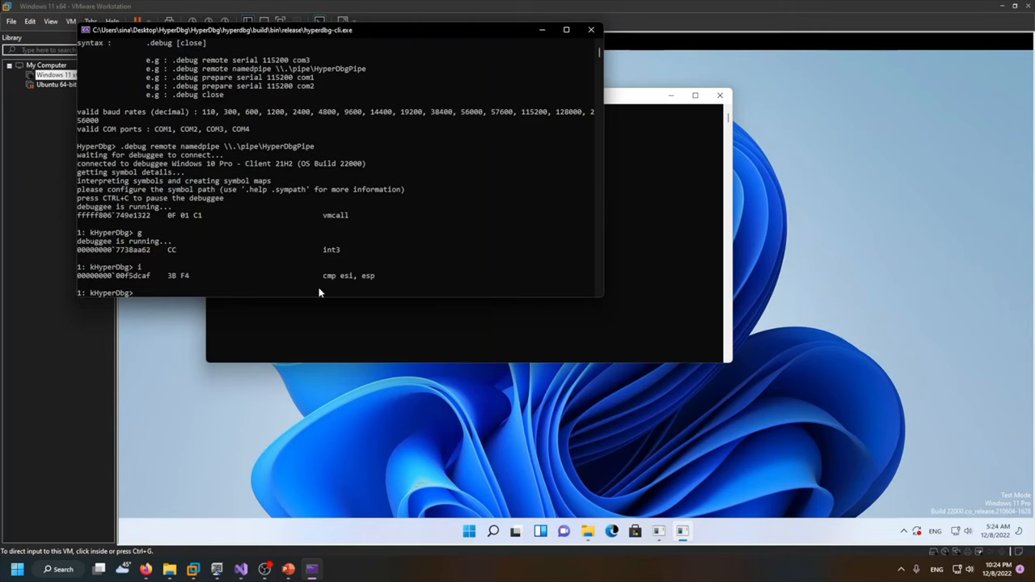
mouse_move(391, 277)
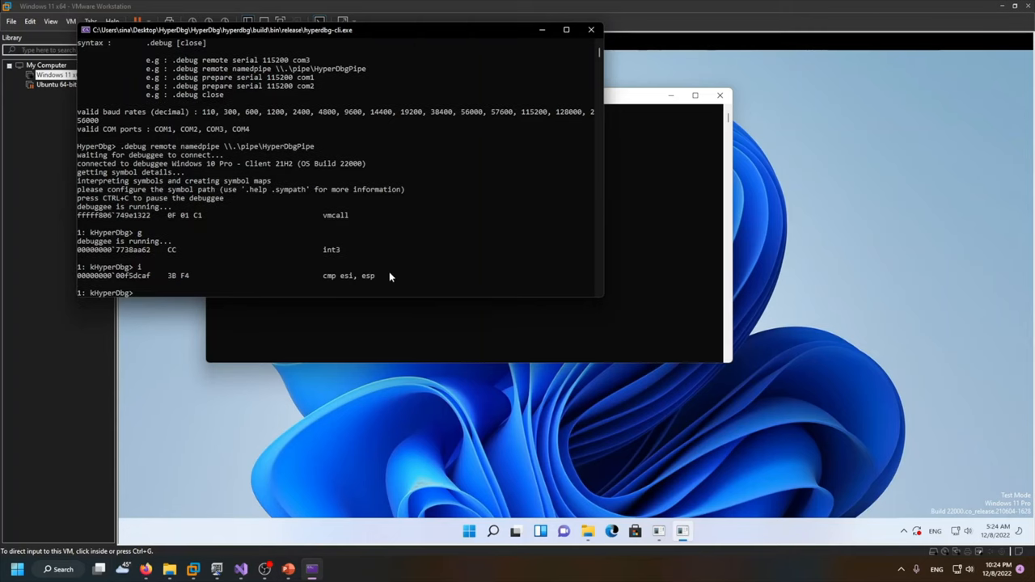
type("i 10")
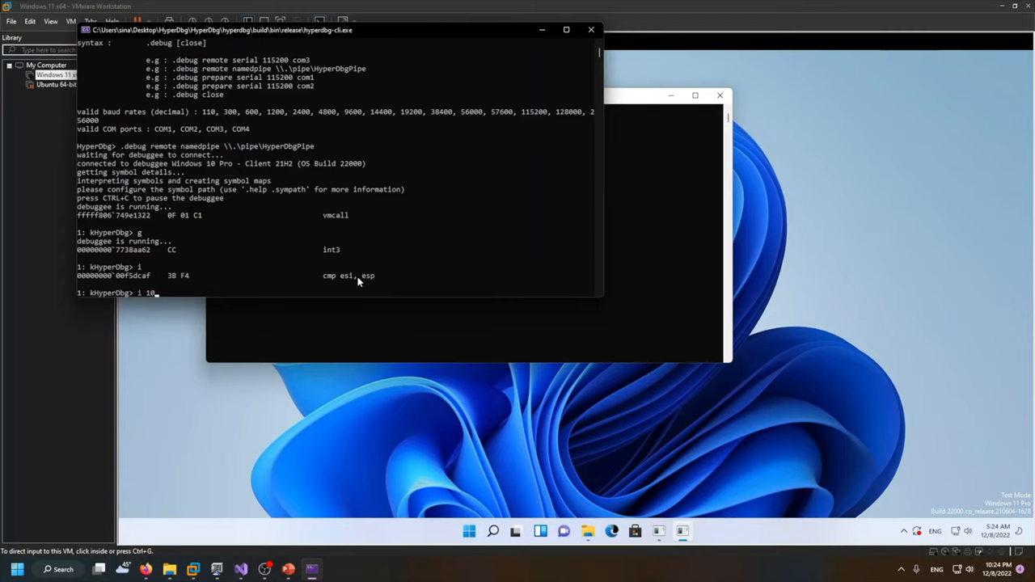
type("0")
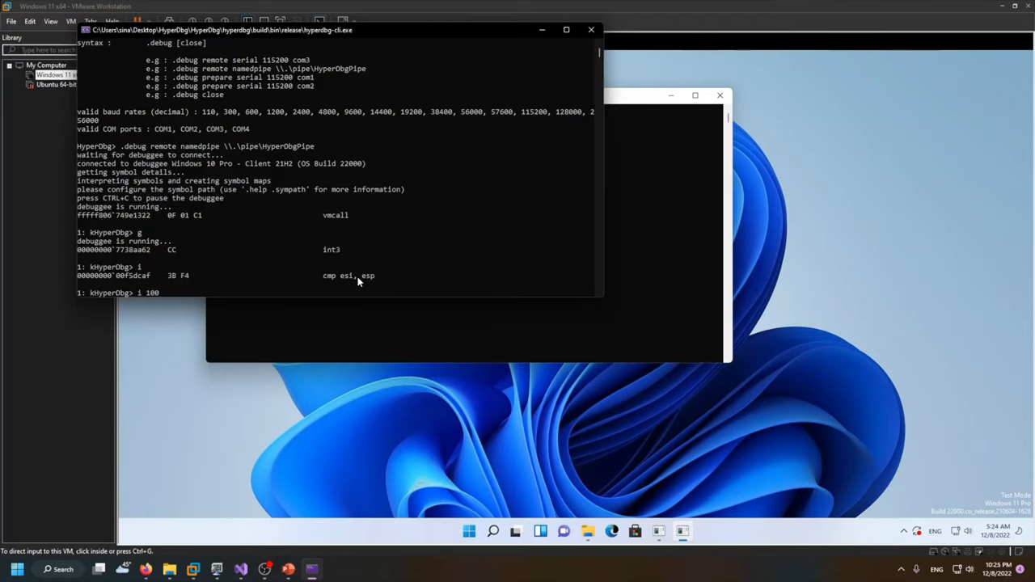
key("Return")
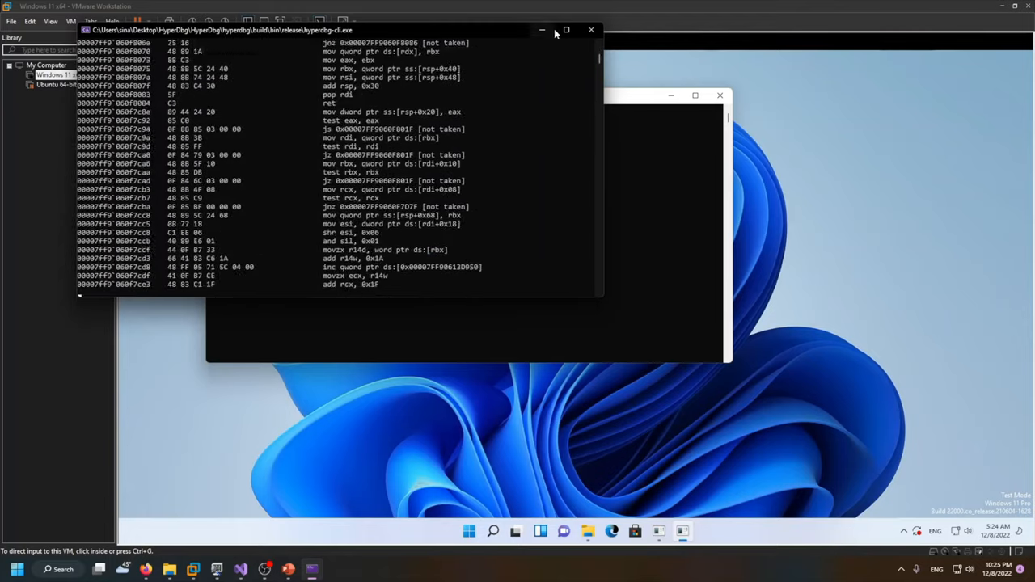
Maximize the debugger console and type another 'i 100' command
left_click(566, 30)
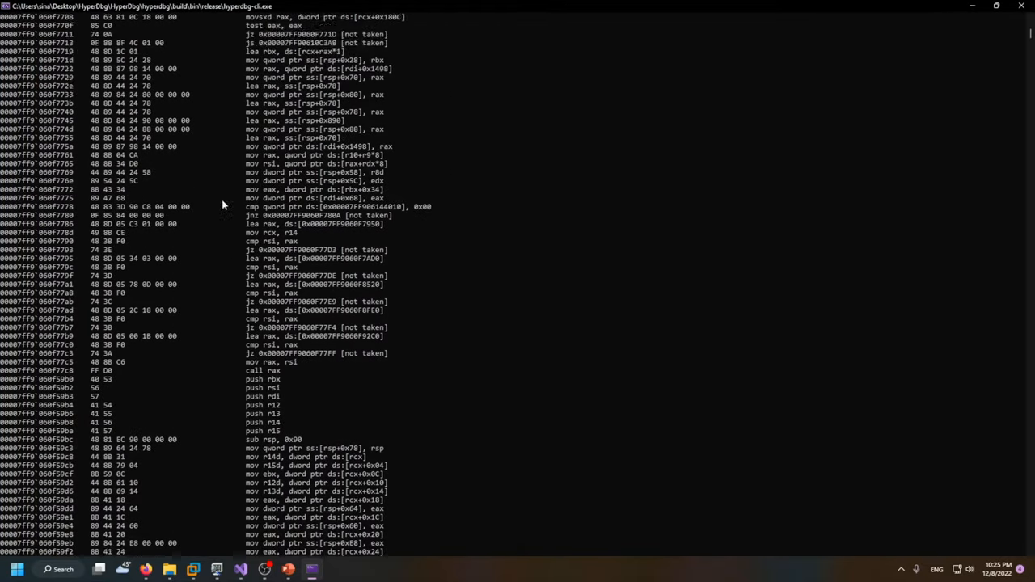
type("i 100")
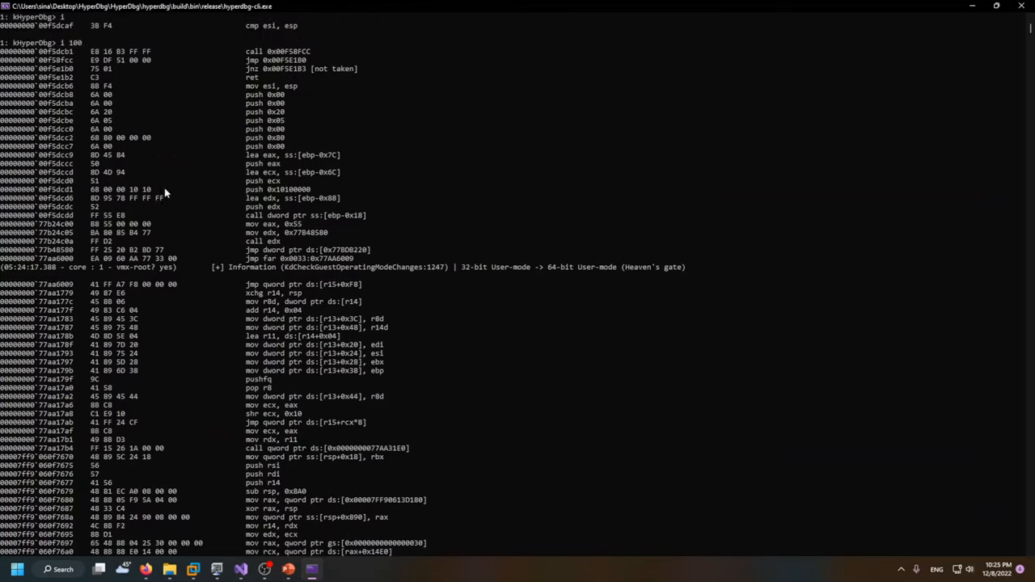
type("i")
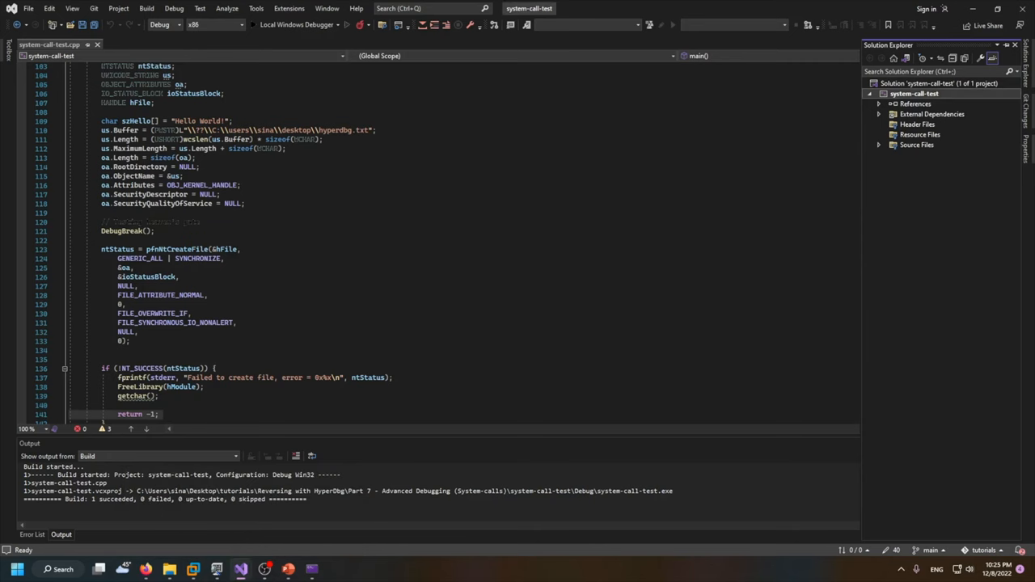
double_click(176, 249)
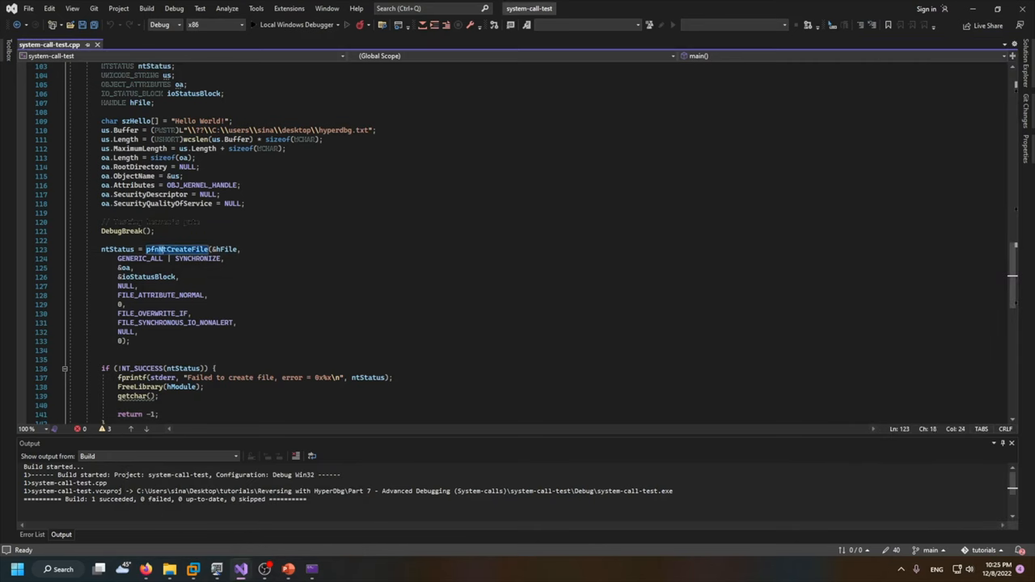
double_click(186, 249)
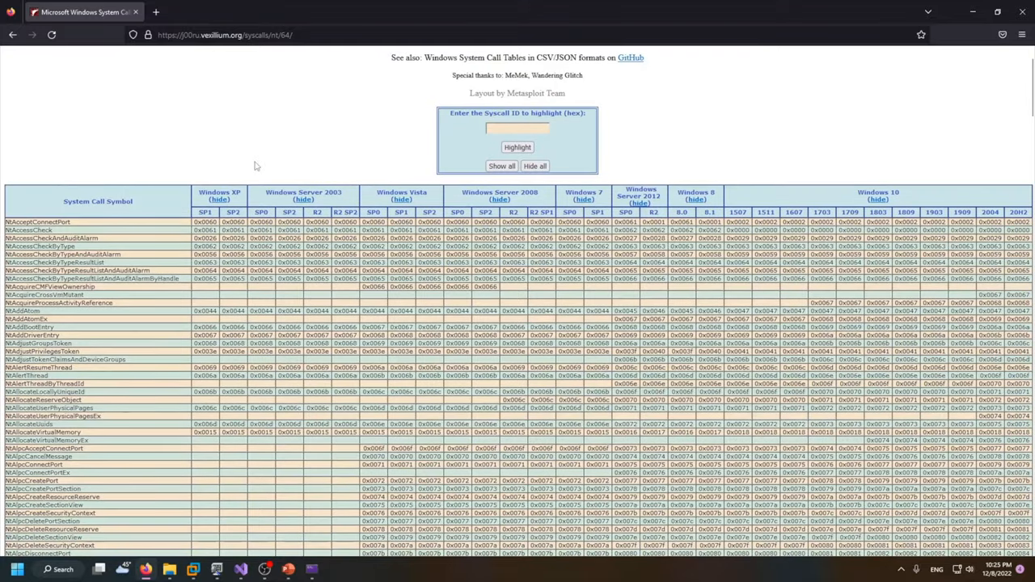
Search the syscall table for NtCreateFile and read its Windows 10 number, 0x0055
scroll("down", 3)
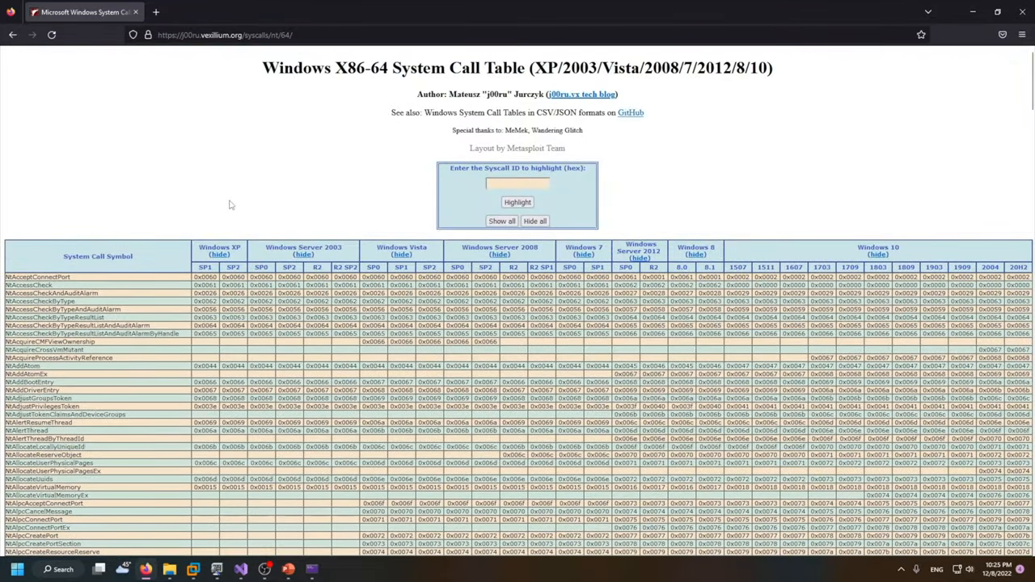
type("Ntcreate")
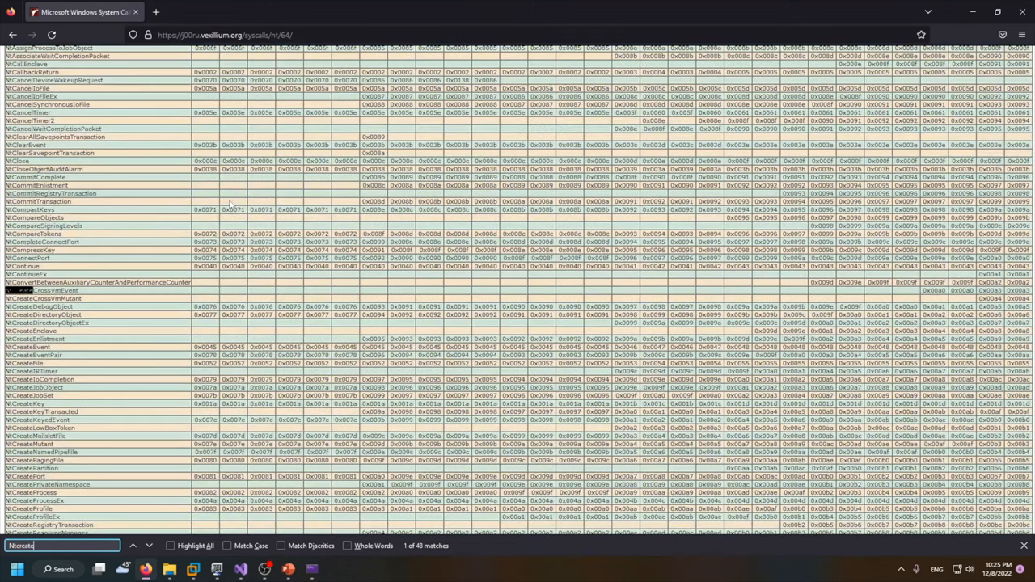
mouse_move(255, 201)
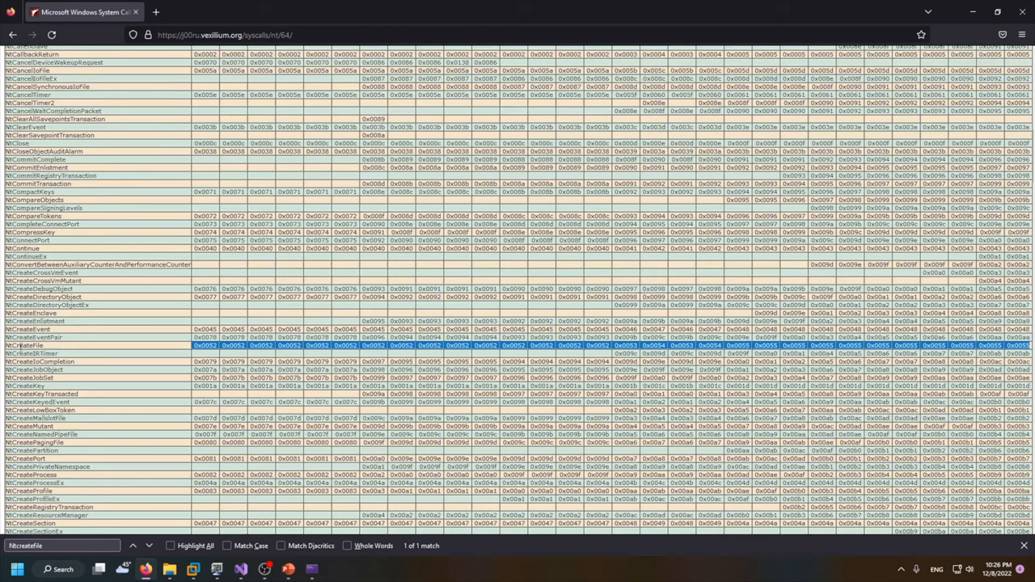
mouse_move(902, 348)
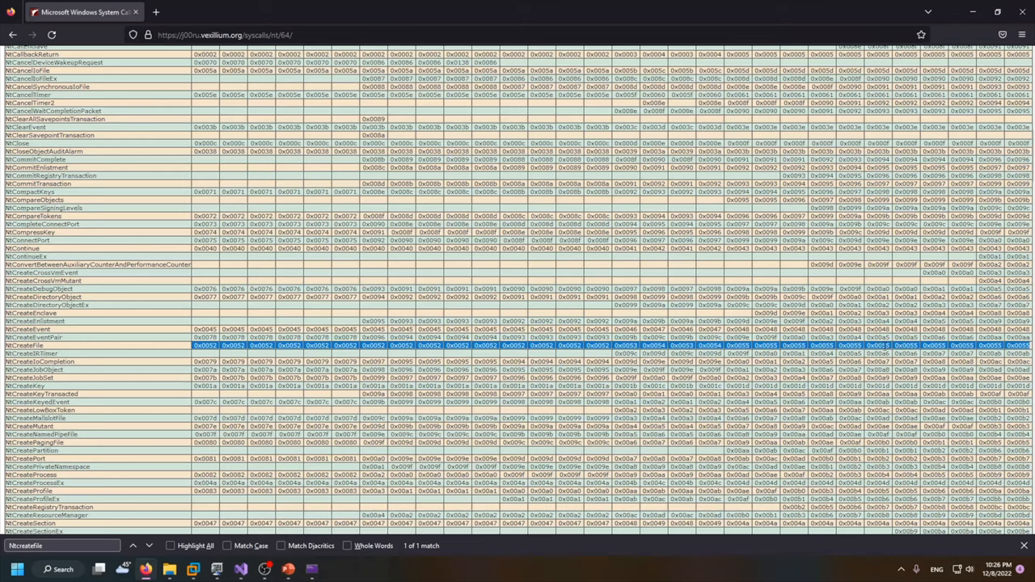
scroll("up", 3)
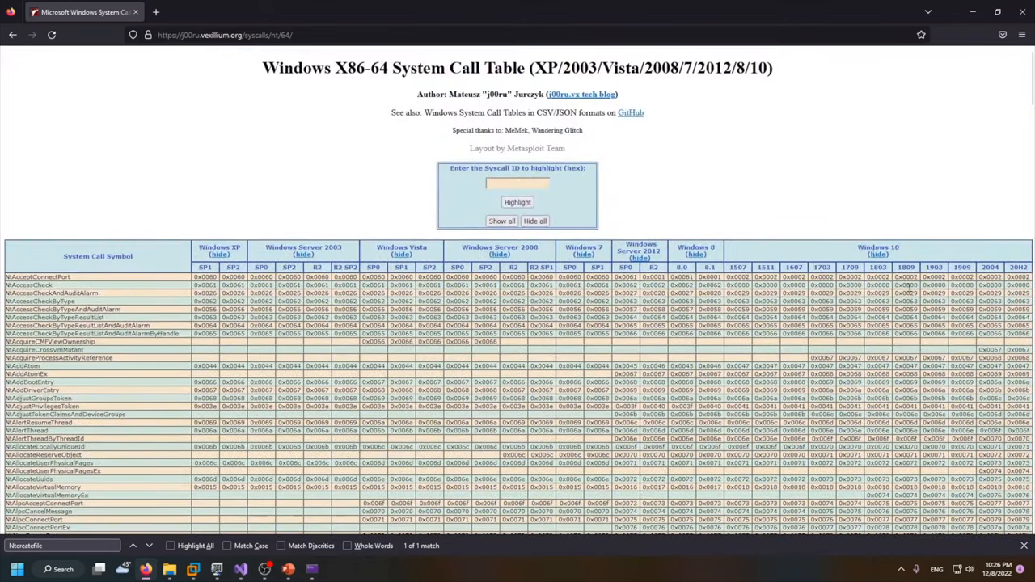
scroll("down", 3)
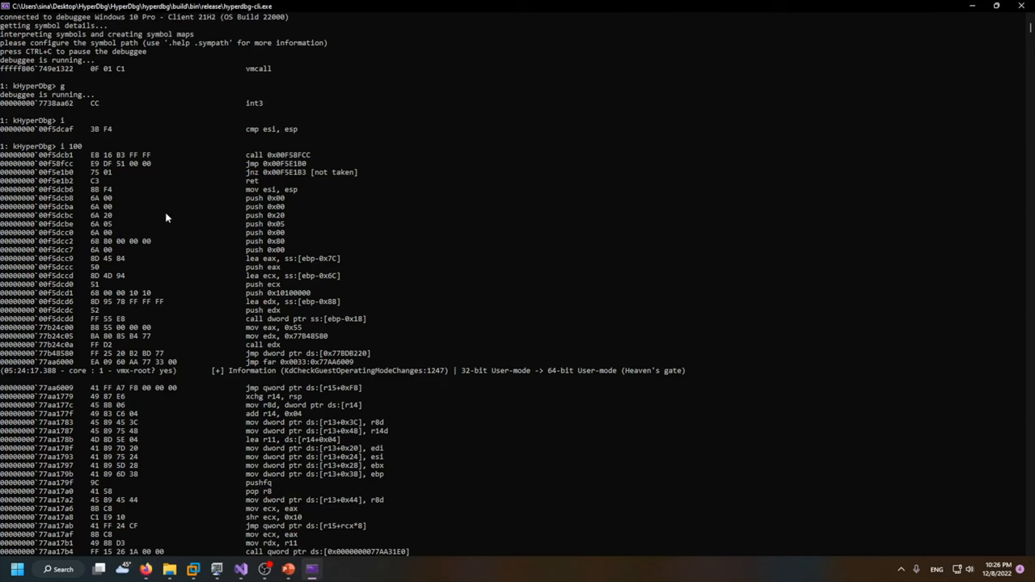
mouse_move(66, 151)
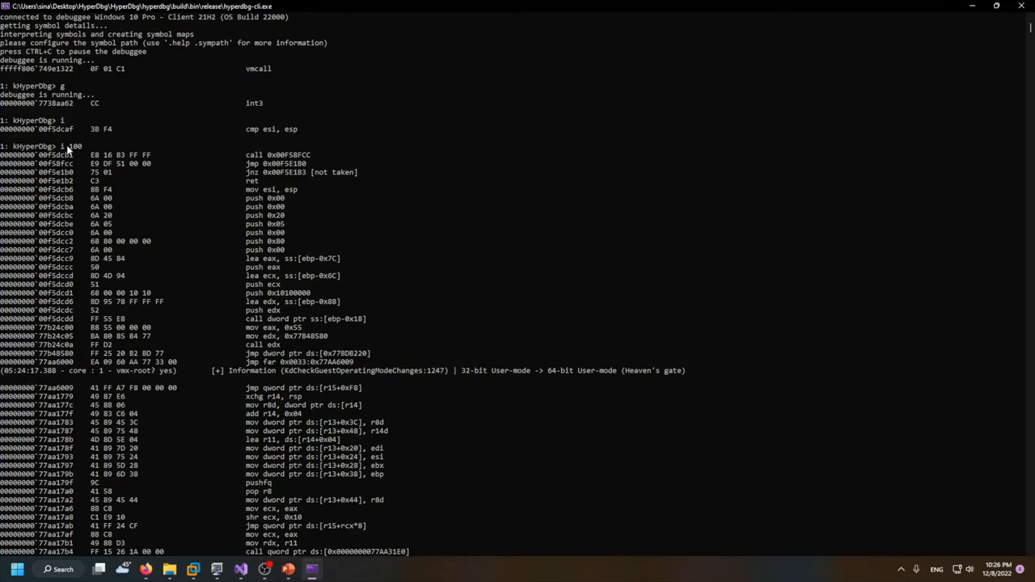
mouse_move(99, 162)
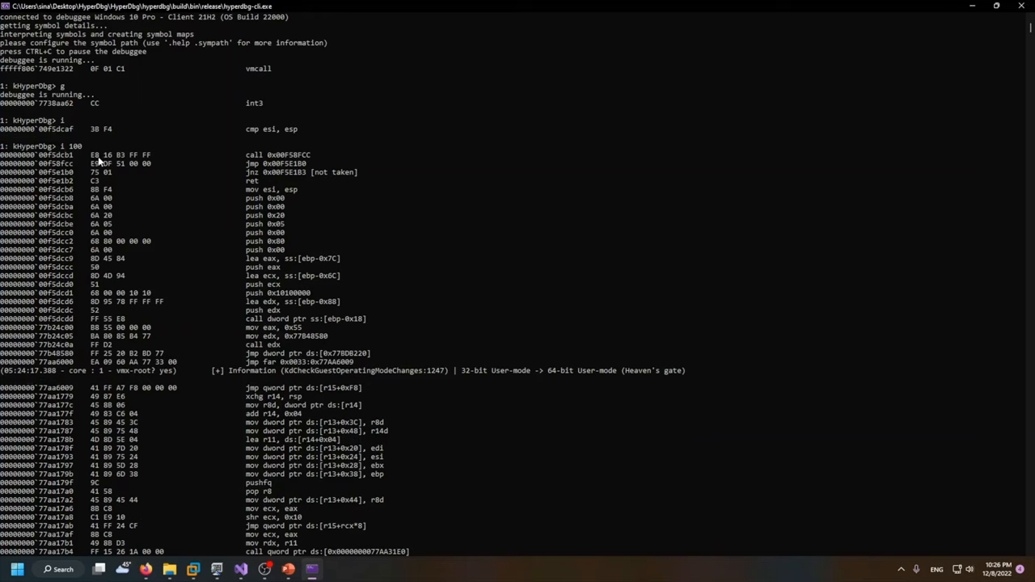
mouse_move(100, 157)
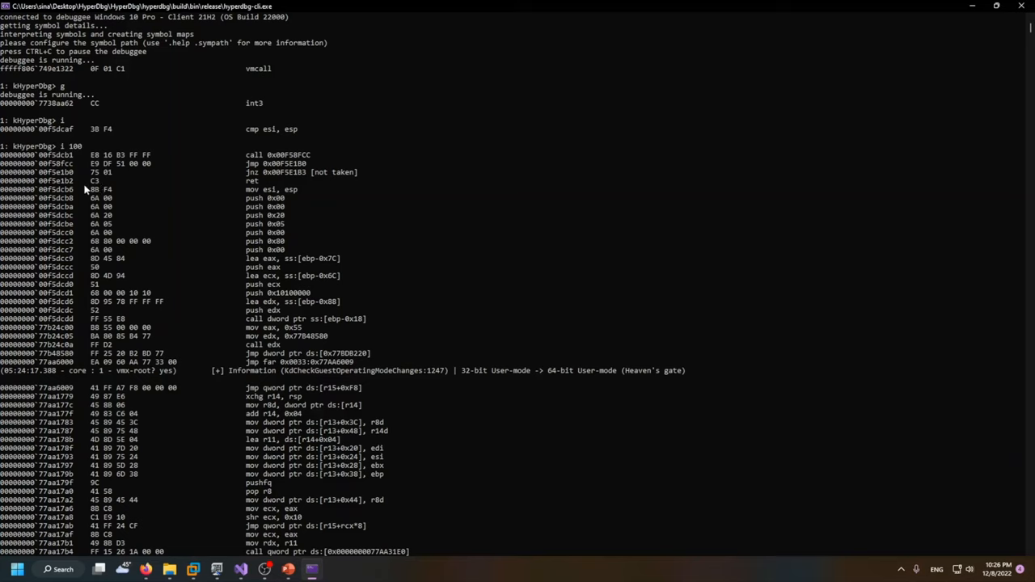
mouse_move(83, 163)
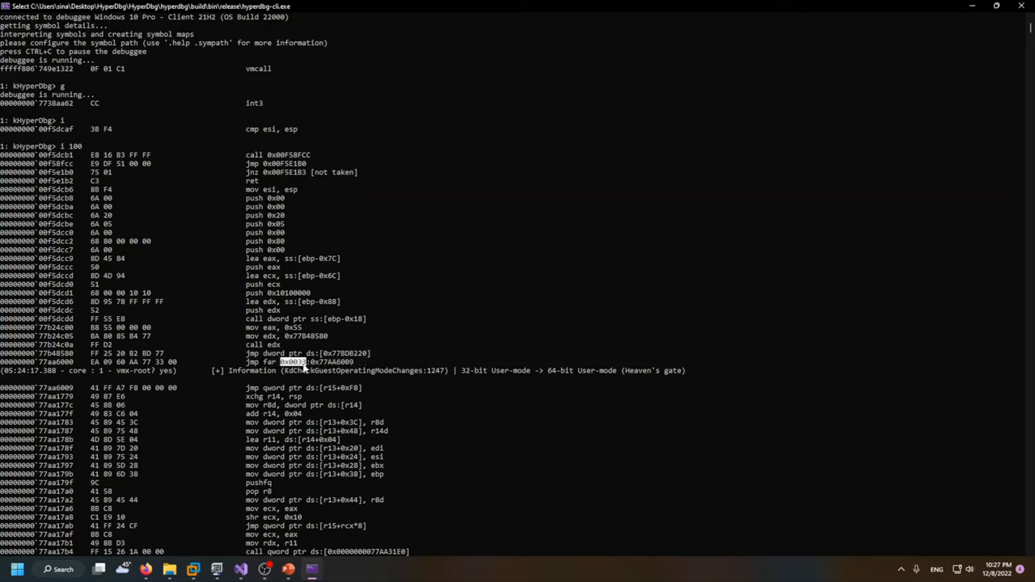
mouse_move(367, 361)
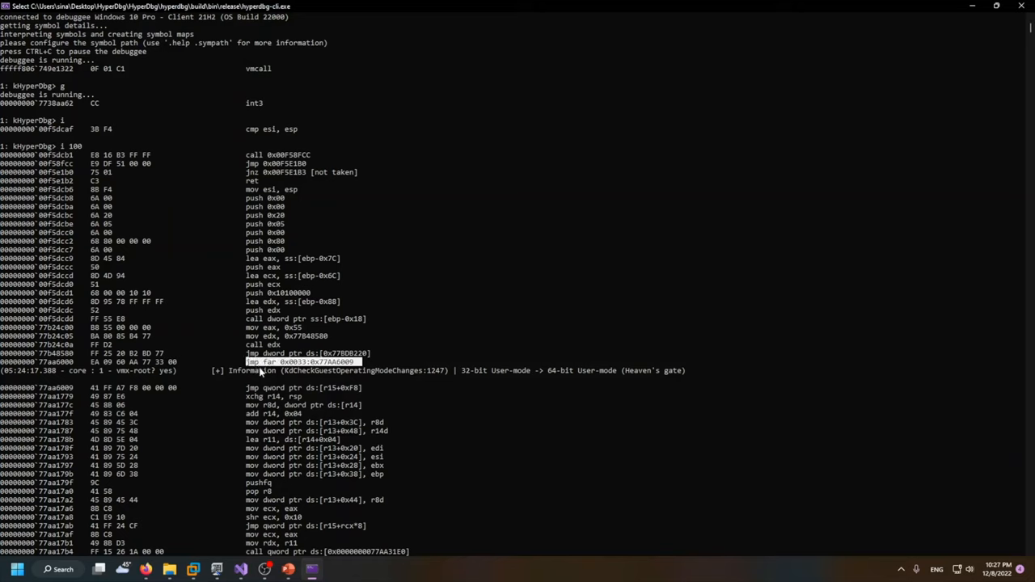
mouse_move(306, 415)
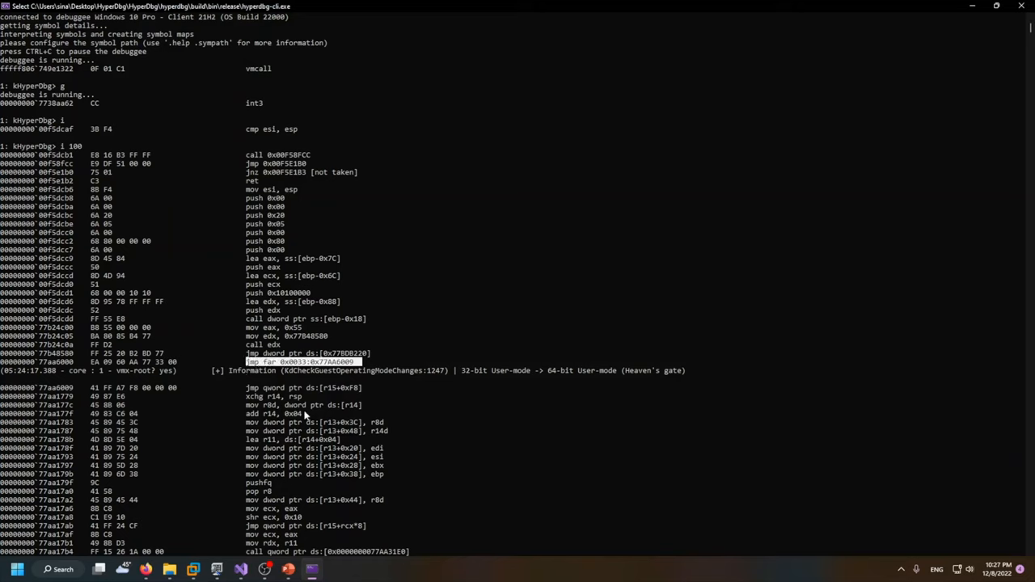
mouse_move(184, 365)
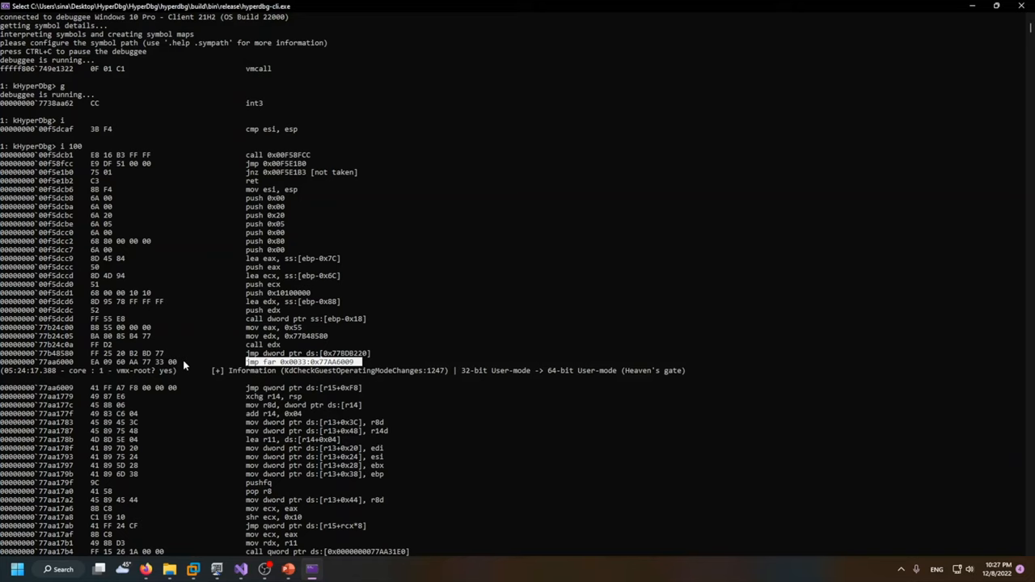
mouse_move(165, 393)
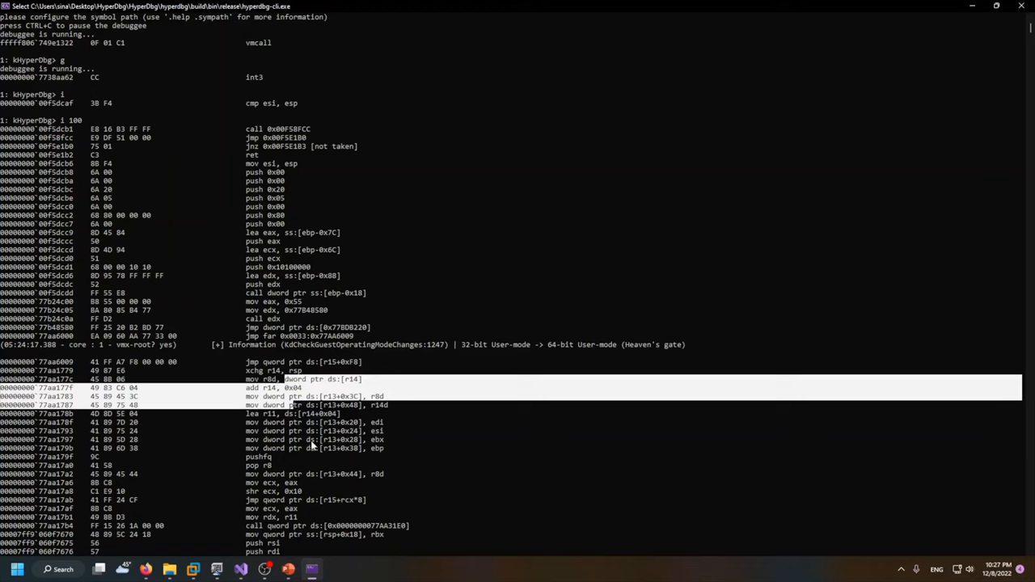
Scroll the trace past the heaven's gate transition down to the kHyperDbg> prompt
scroll("down", 3)
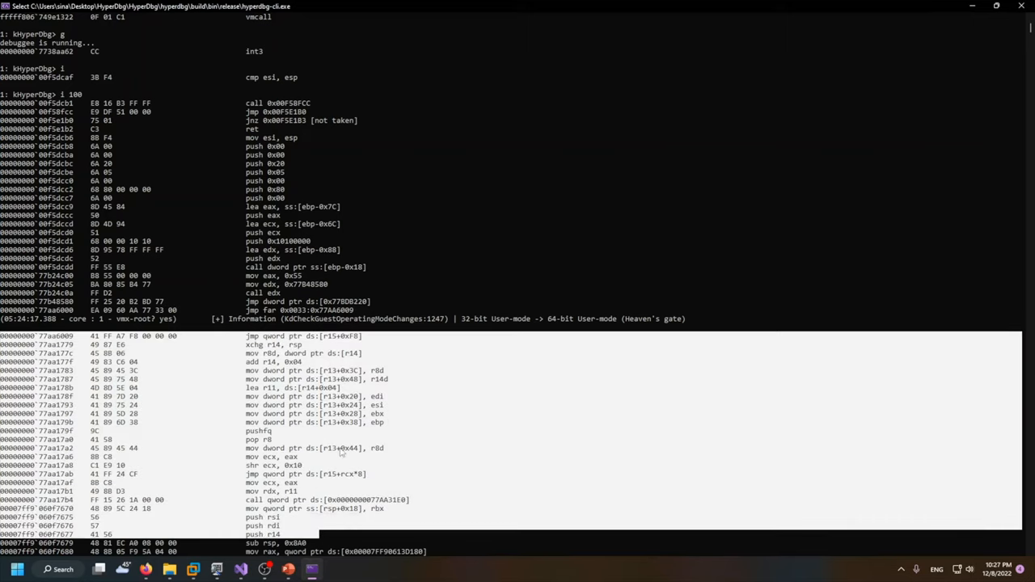
scroll("down", 3)
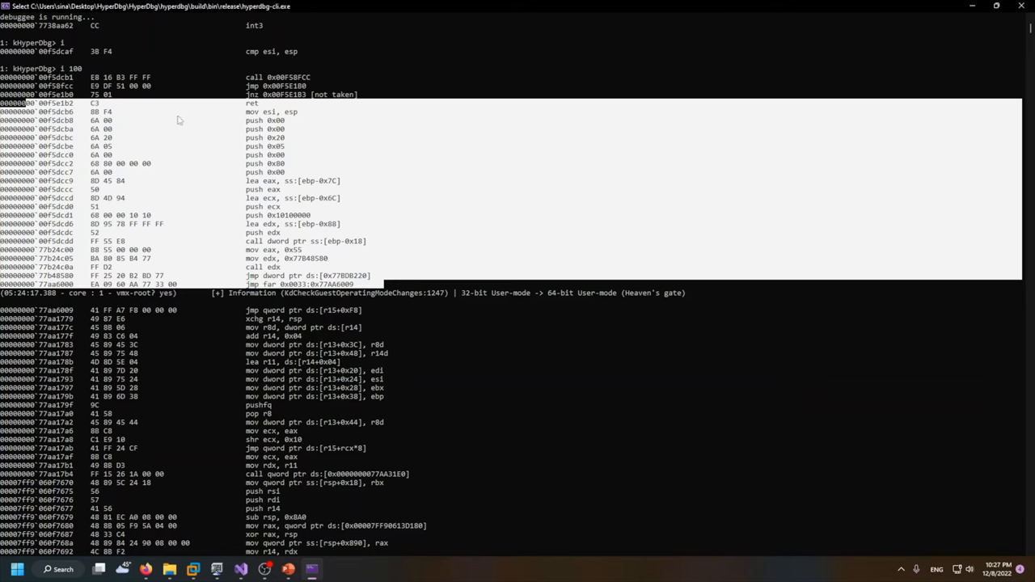
scroll("down", 3)
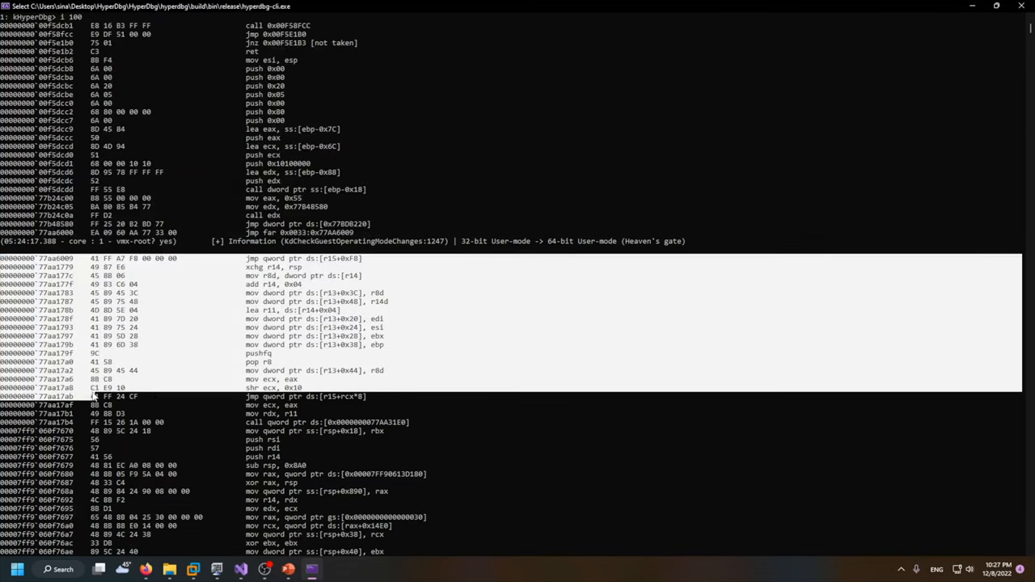
mouse_move(57, 443)
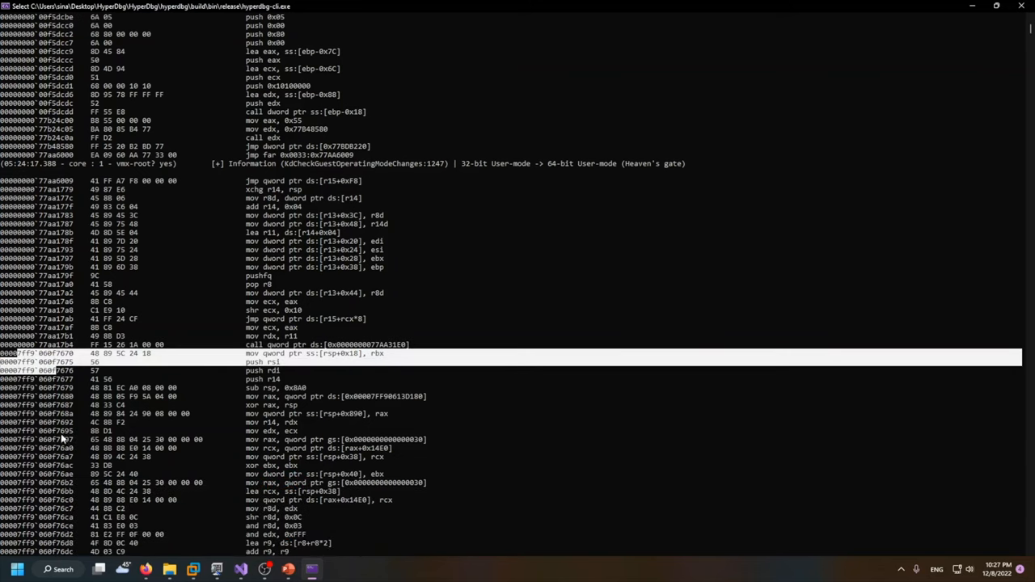
scroll("down", 3)
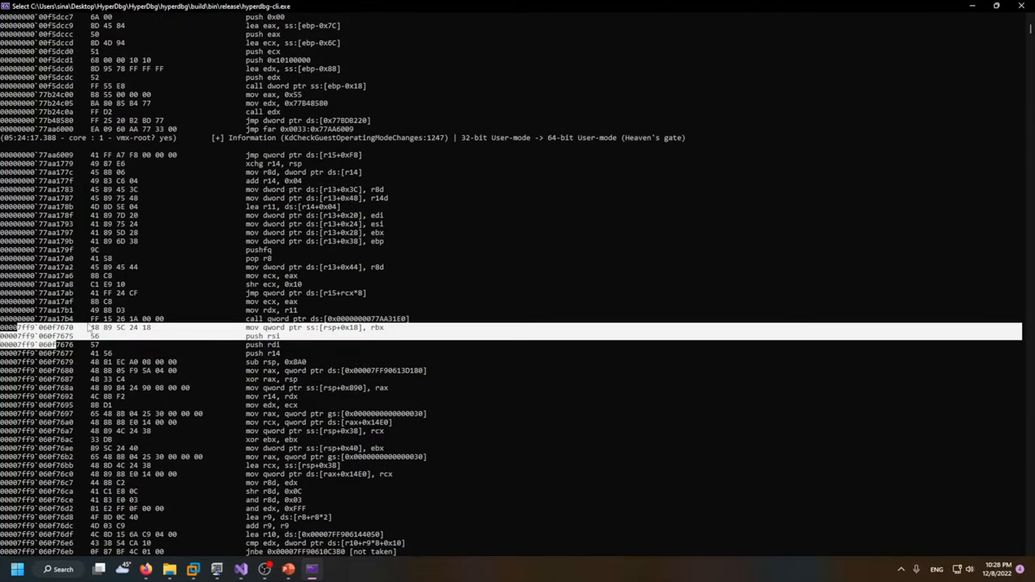
scroll("down", 3)
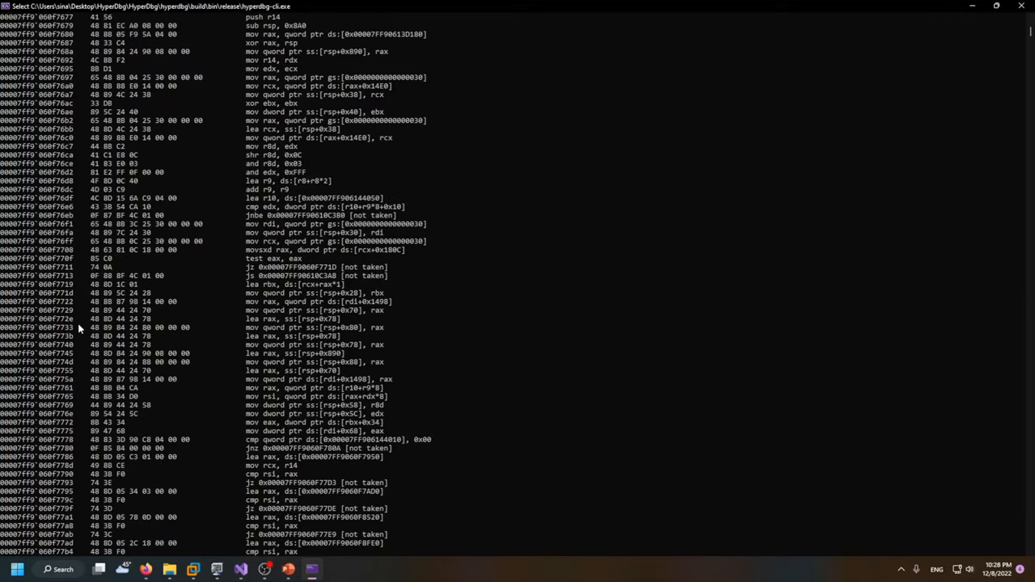
scroll("down", 3)
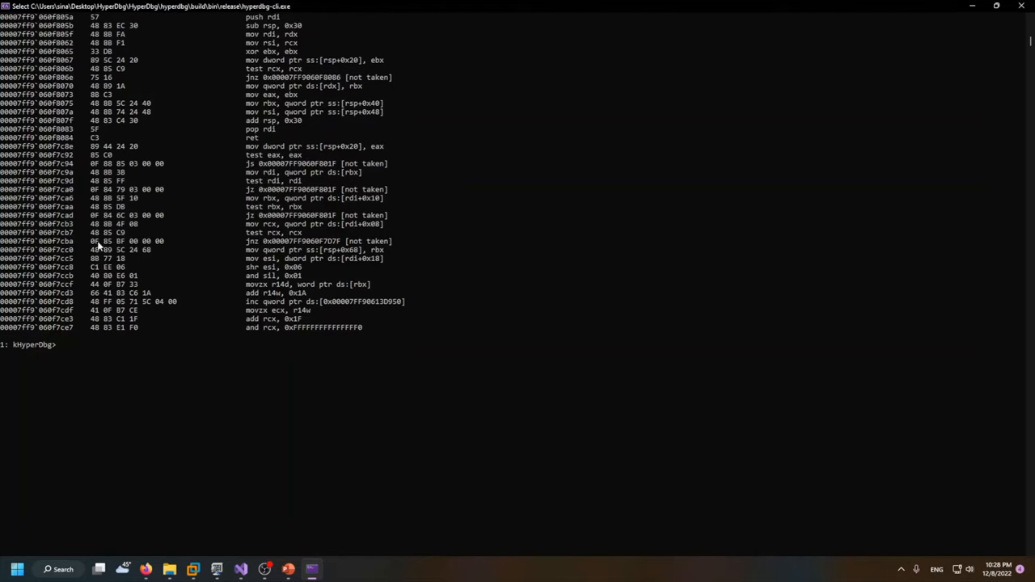
Enter 'i 1000' to trace until the syscall enters kernel mode
type("i 100")
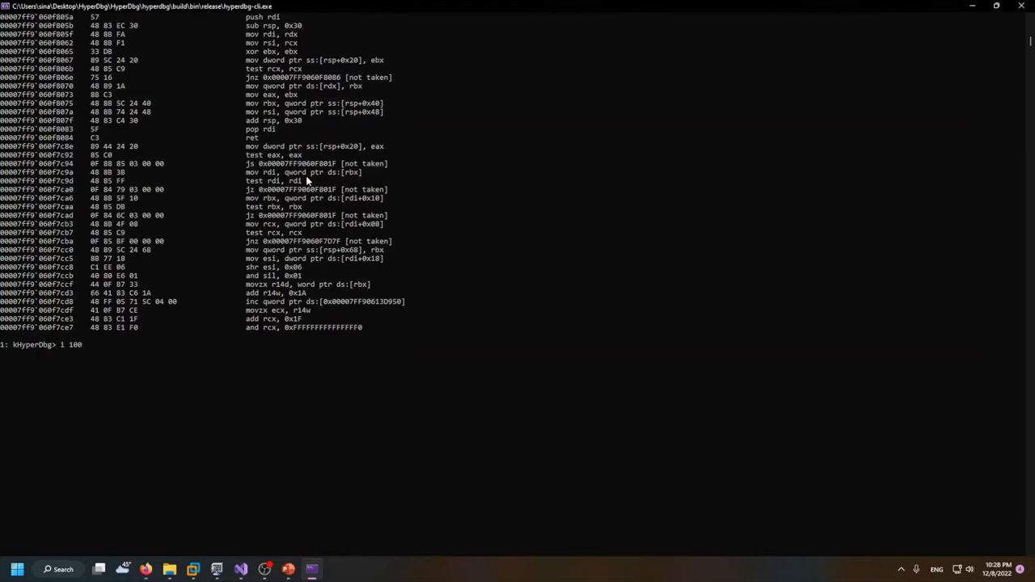
type("0")
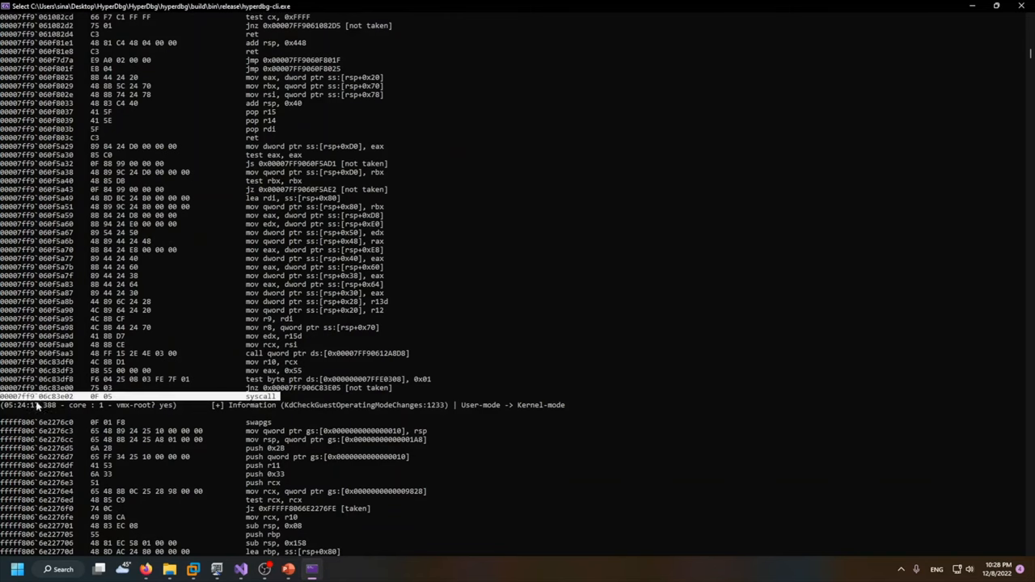
mouse_move(396, 423)
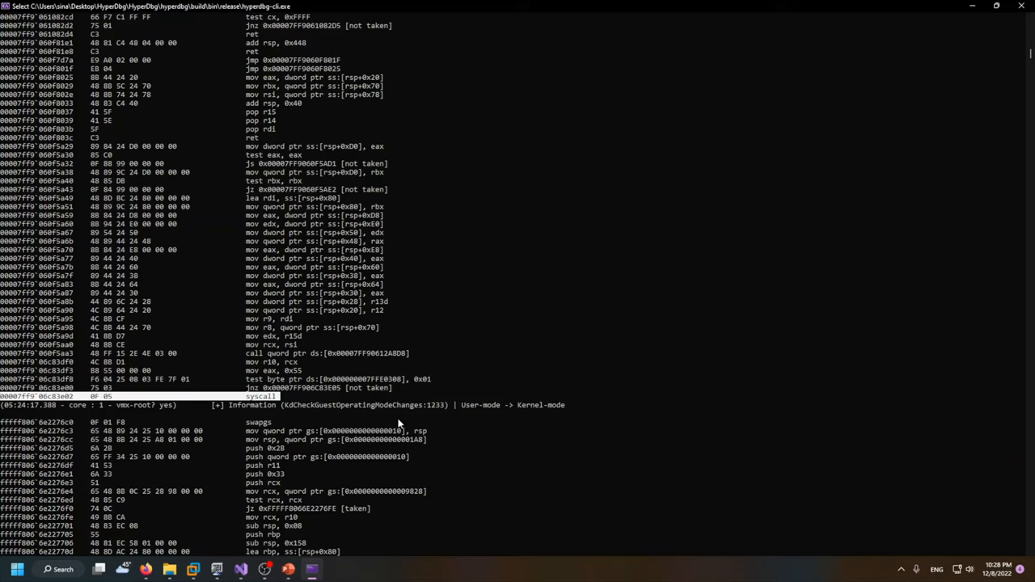
mouse_move(473, 410)
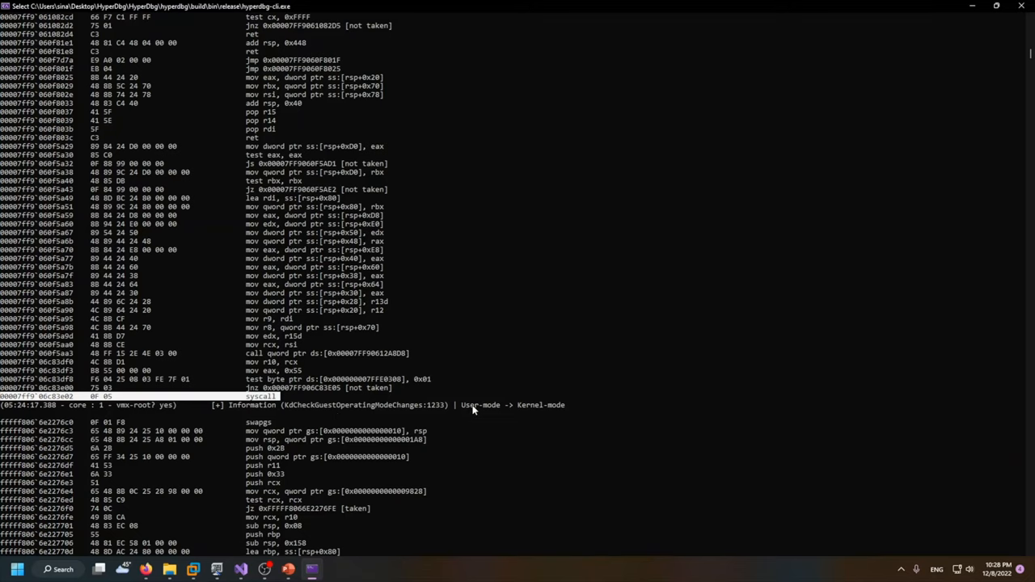
mouse_move(400, 428)
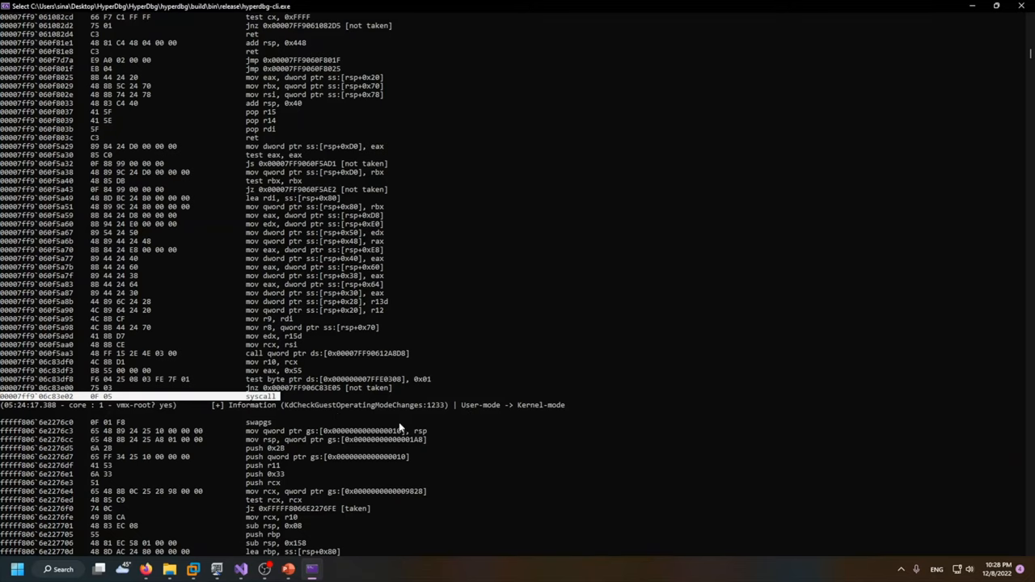
Scroll the kernel-mode trace, run another 'i 1000' trace, and review its output
scroll("down", 3)
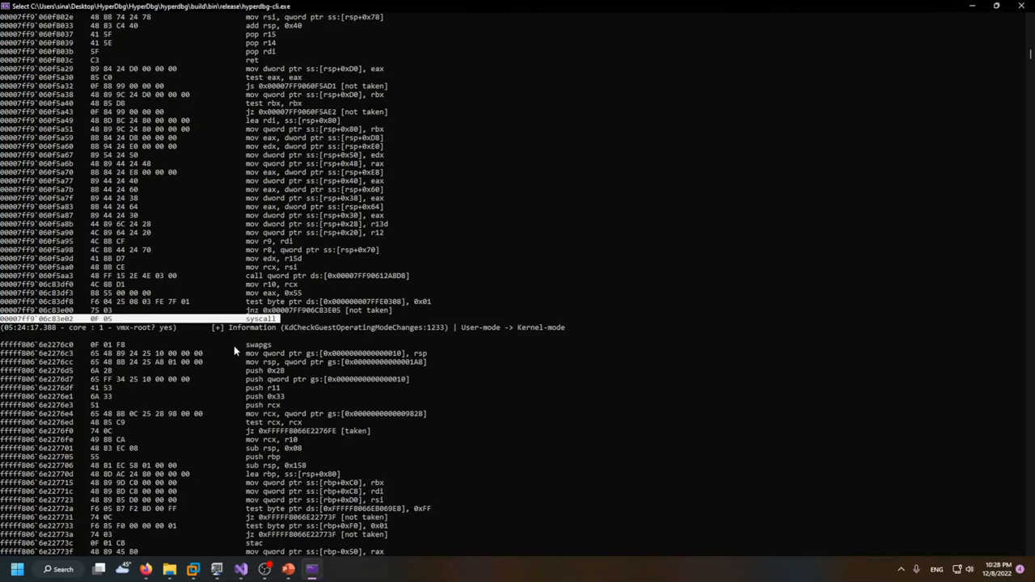
scroll("down", 3)
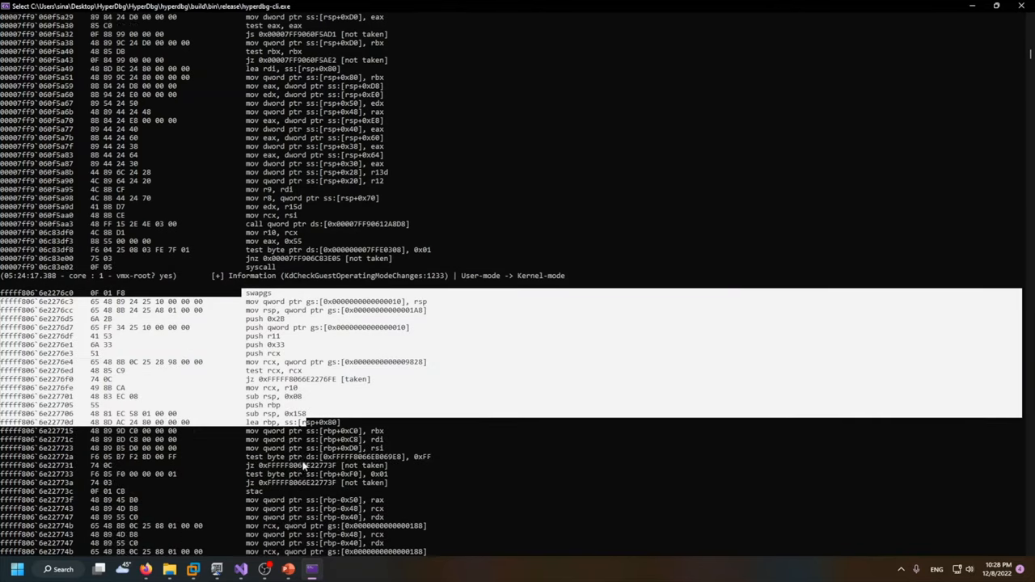
scroll("down", 3)
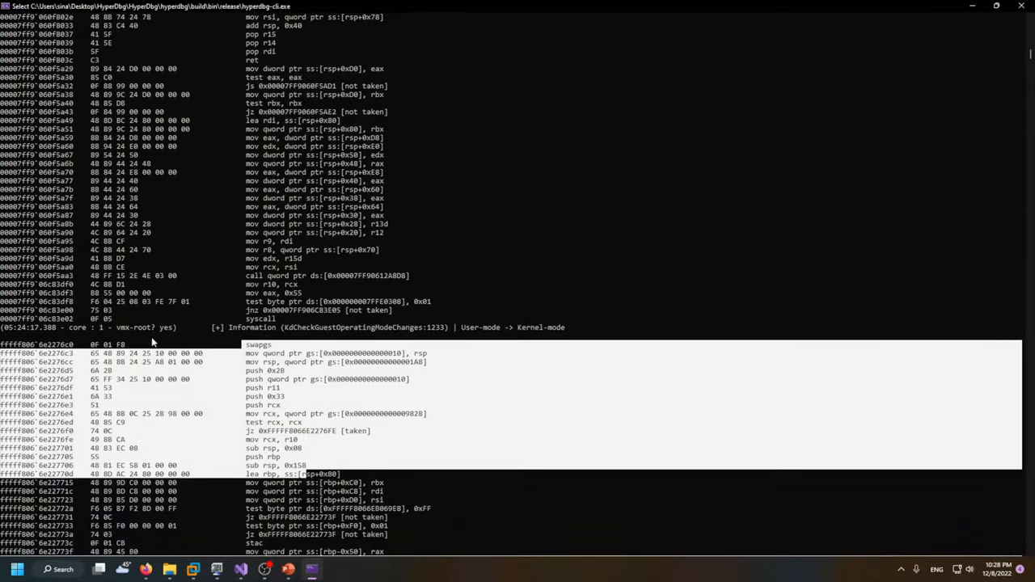
scroll("down", 3)
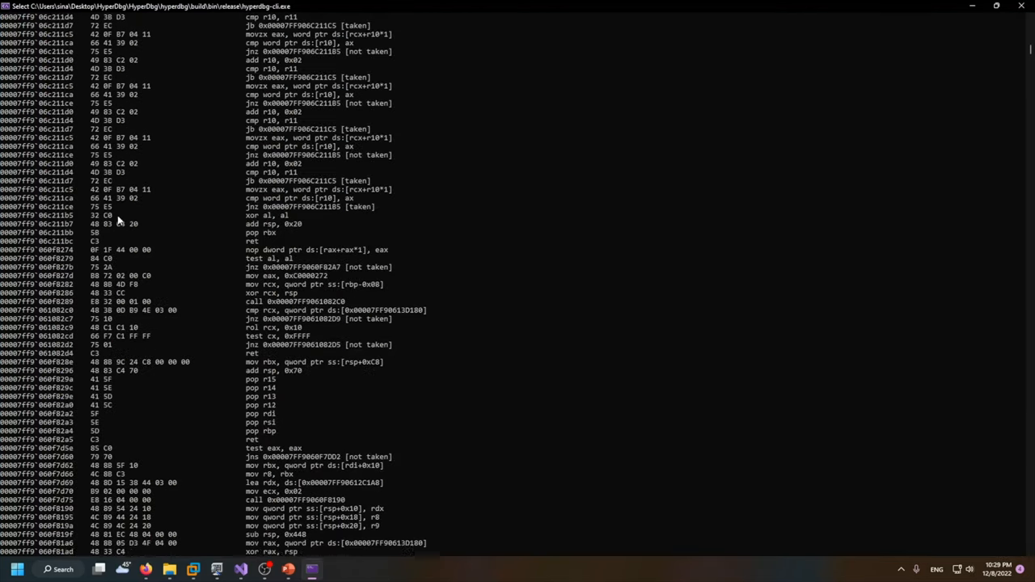
type("i 1000")
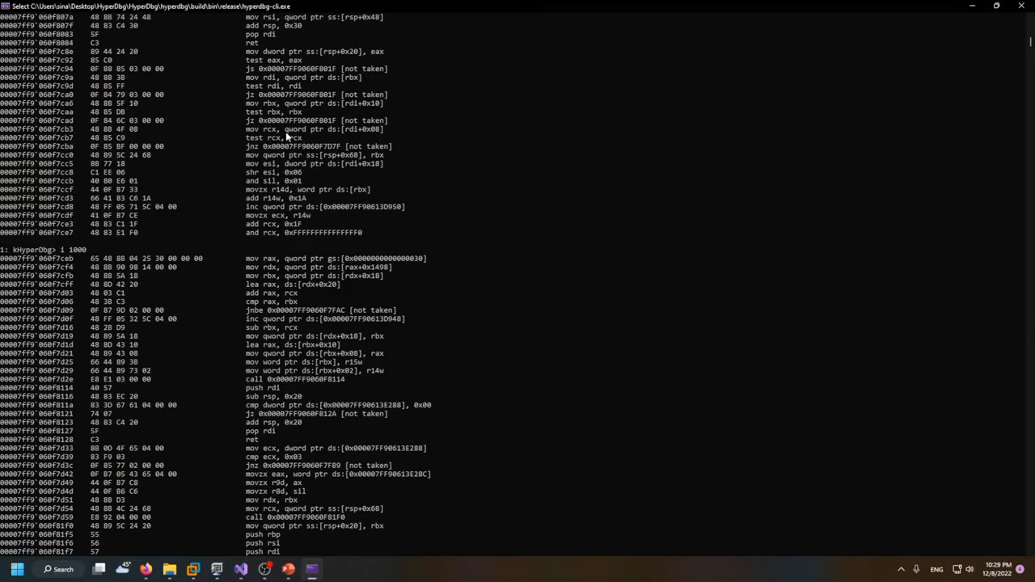
scroll("down", 3)
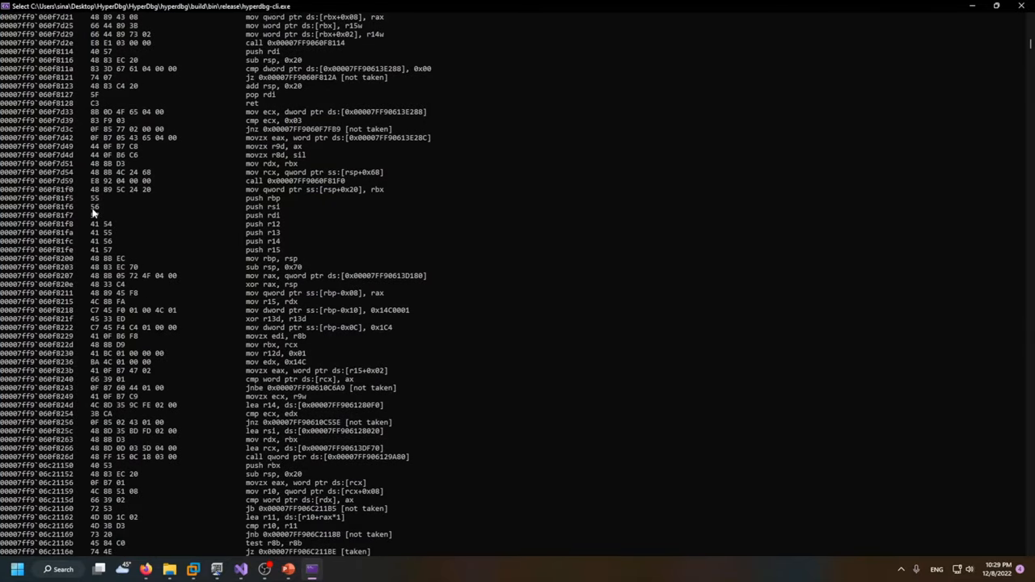
scroll("down", 3)
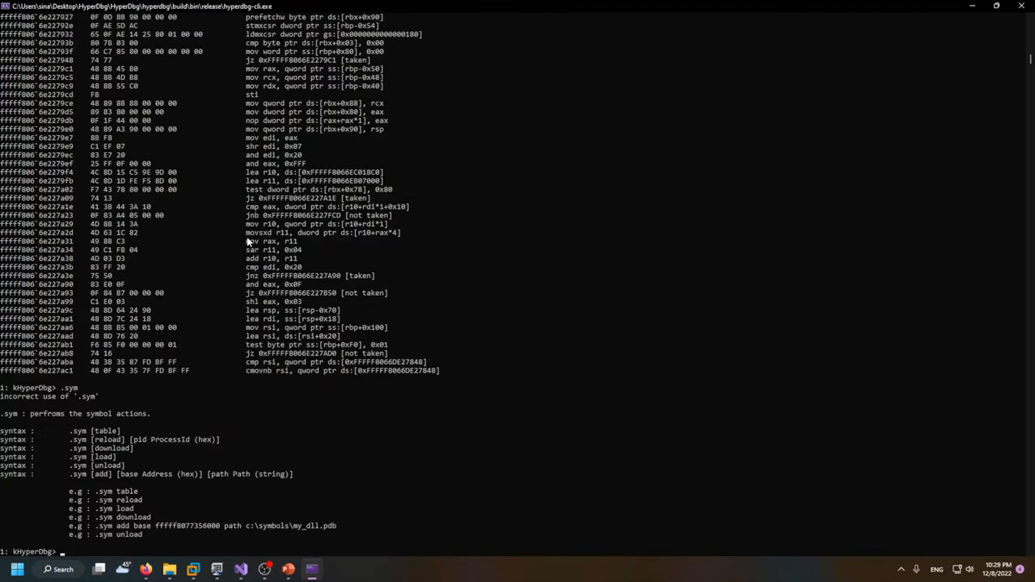
View '.help .sympath', set the Microsoft symbol server path, and run '.sym reload'
type(".s")
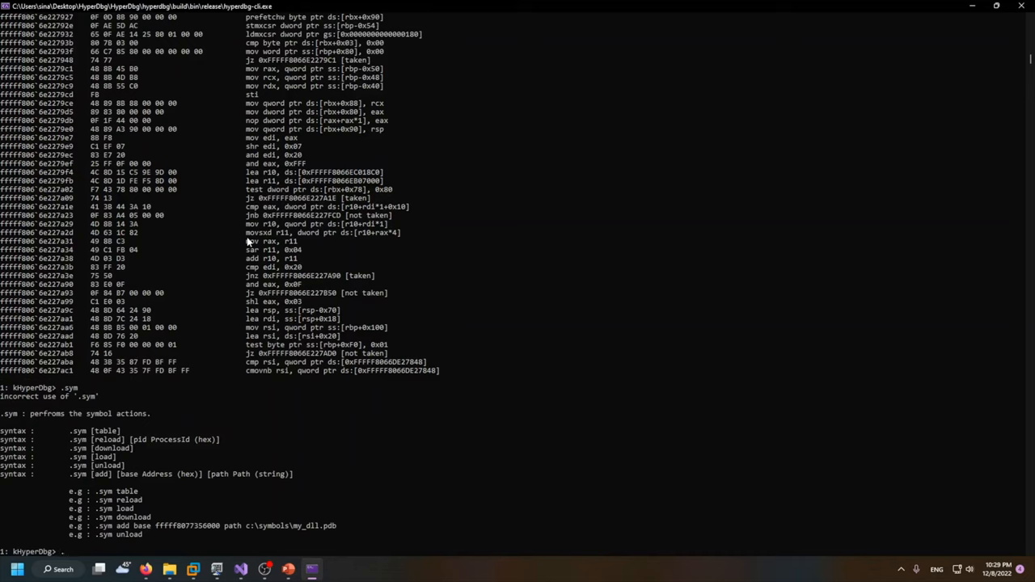
mouse_move(95, 504)
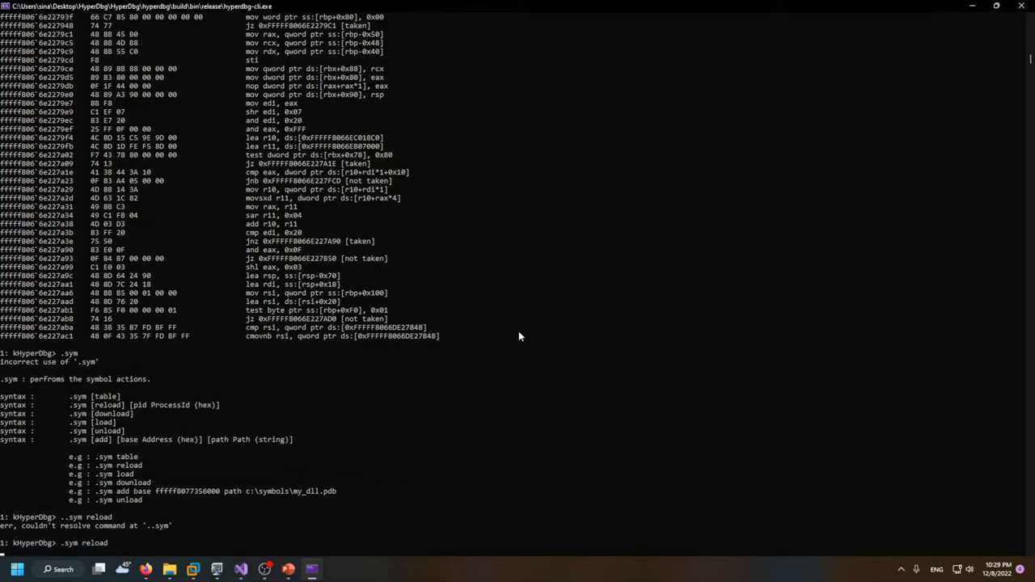
mouse_move(364, 254)
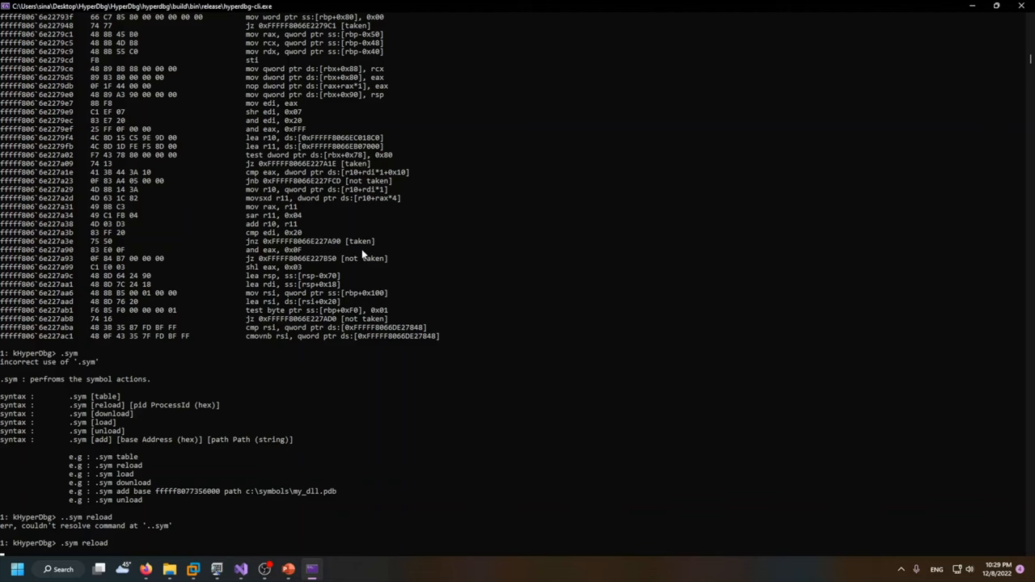
mouse_move(373, 261)
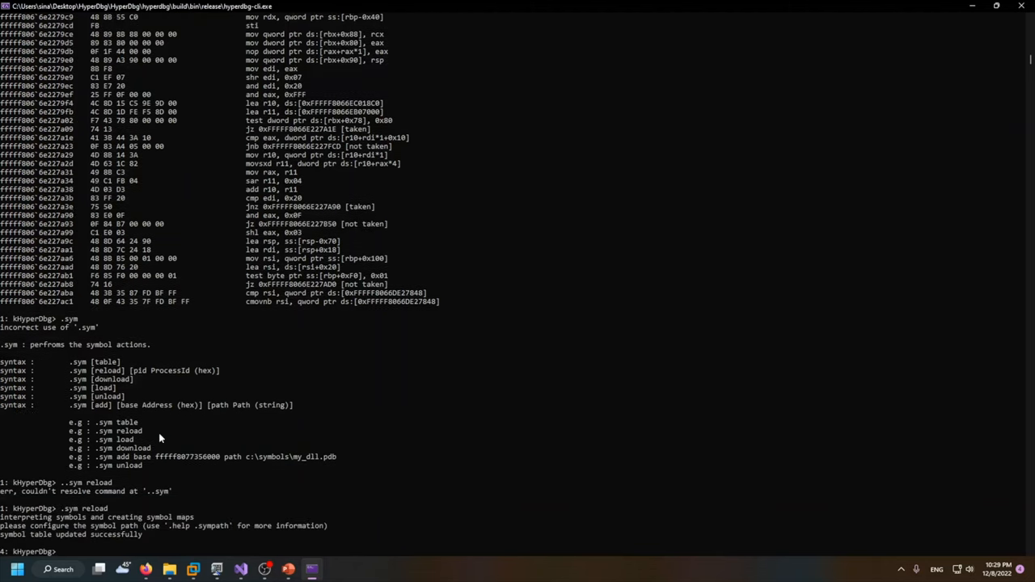
double_click(194, 526)
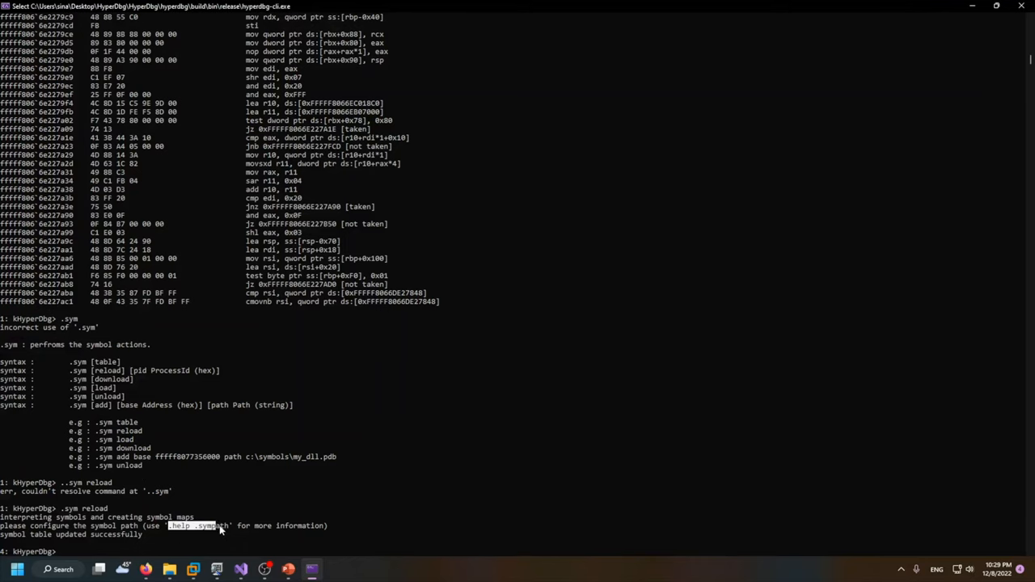
type(".help .sympath")
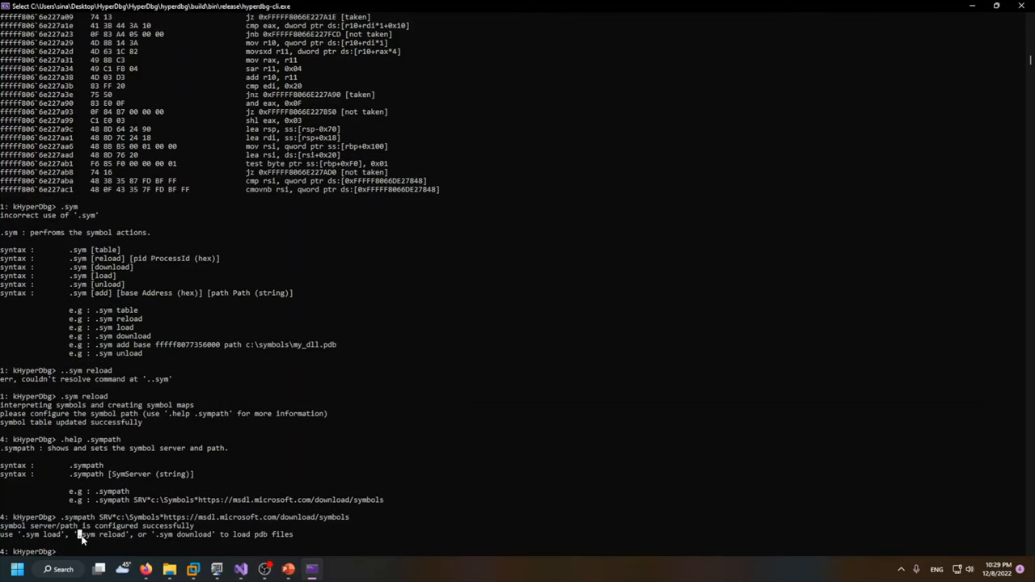
double_click(98, 534)
type(".sym reload")
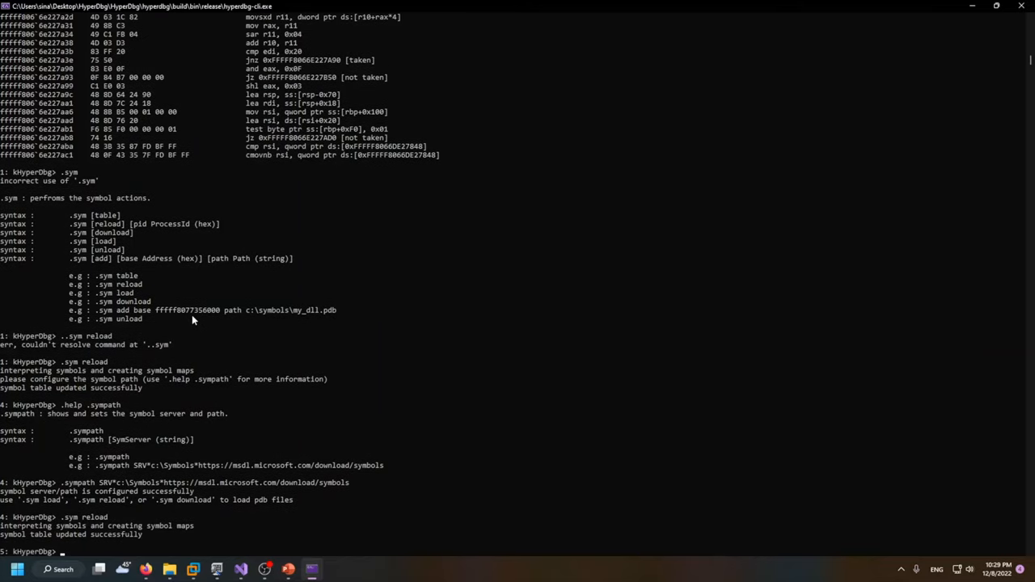
type("i")
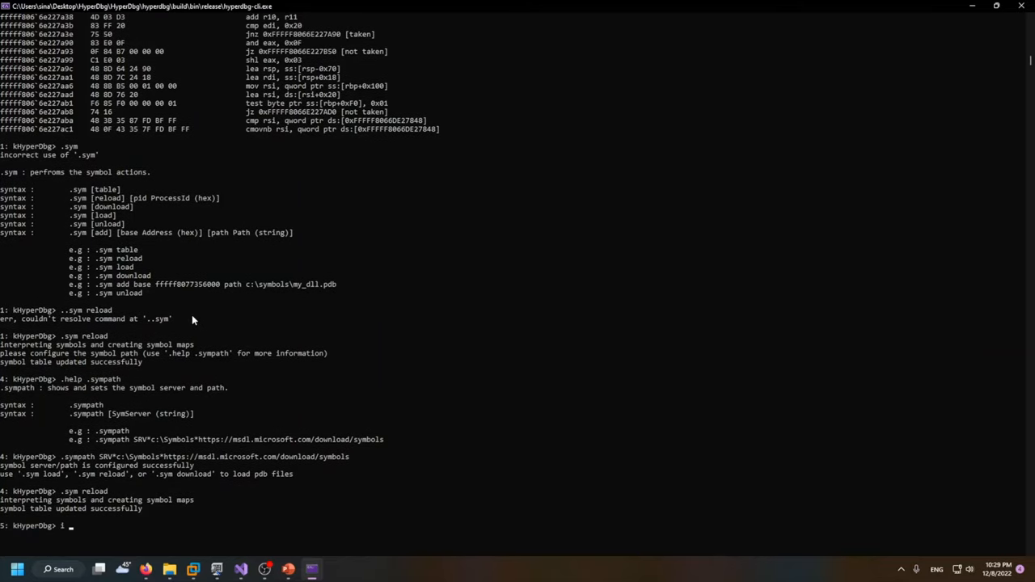
type("10")
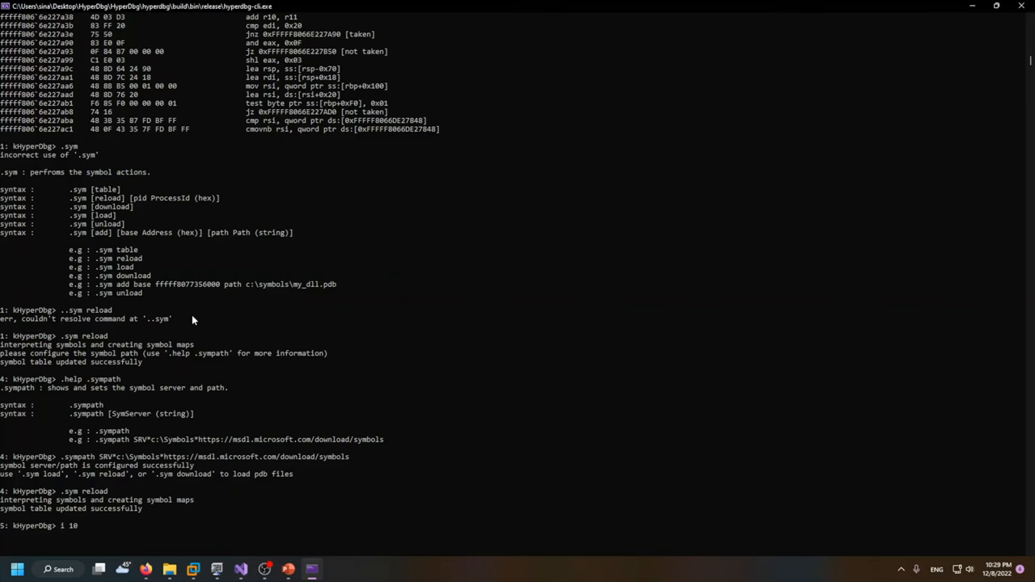